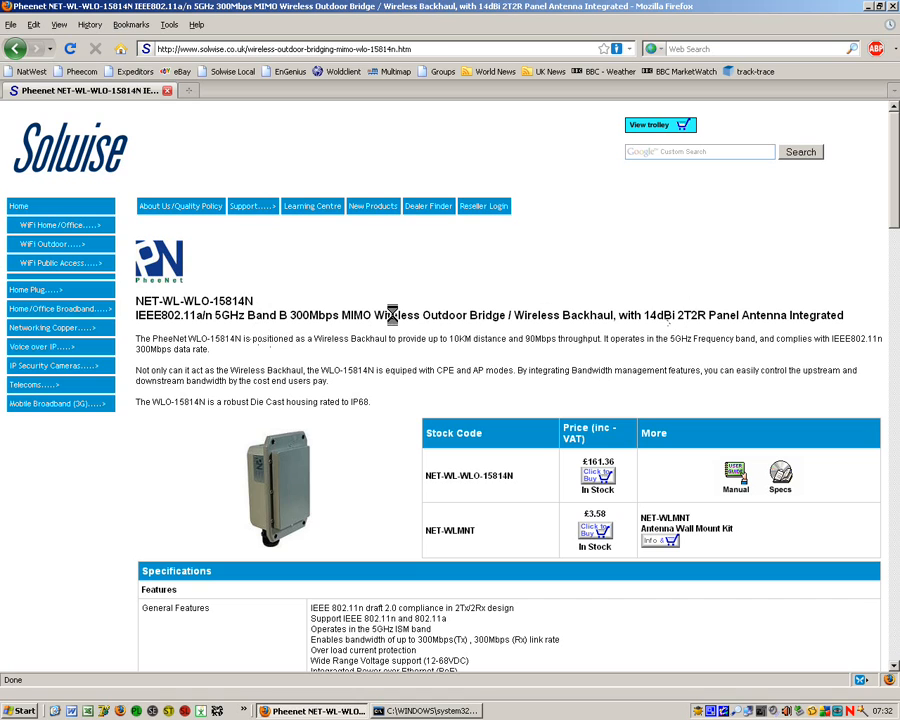
{"action": "mouse_move", "coordinate": [324, 340]}
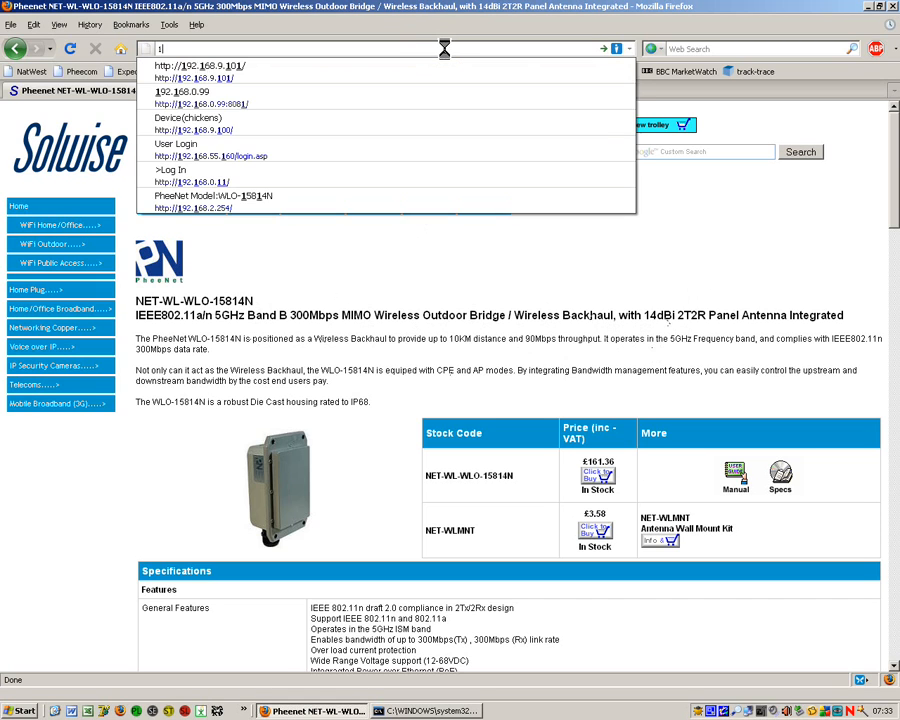
- Load 192.168.2.254 in the browser and log in to the bridge as root
{"action": "type", "text": "92.1"}
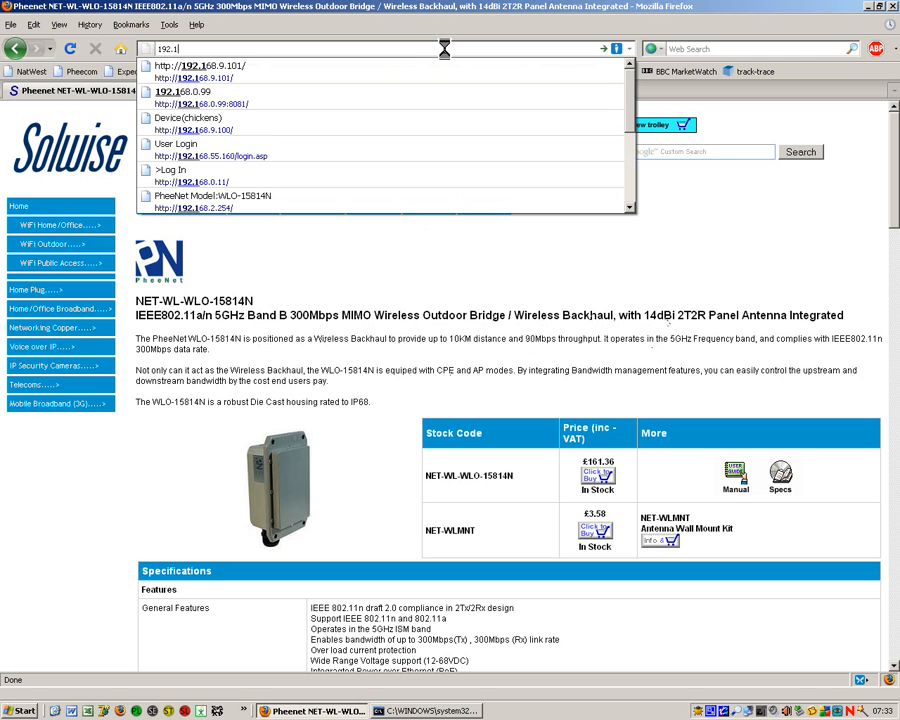
{"action": "type", "text": "92.168.2.254/"}
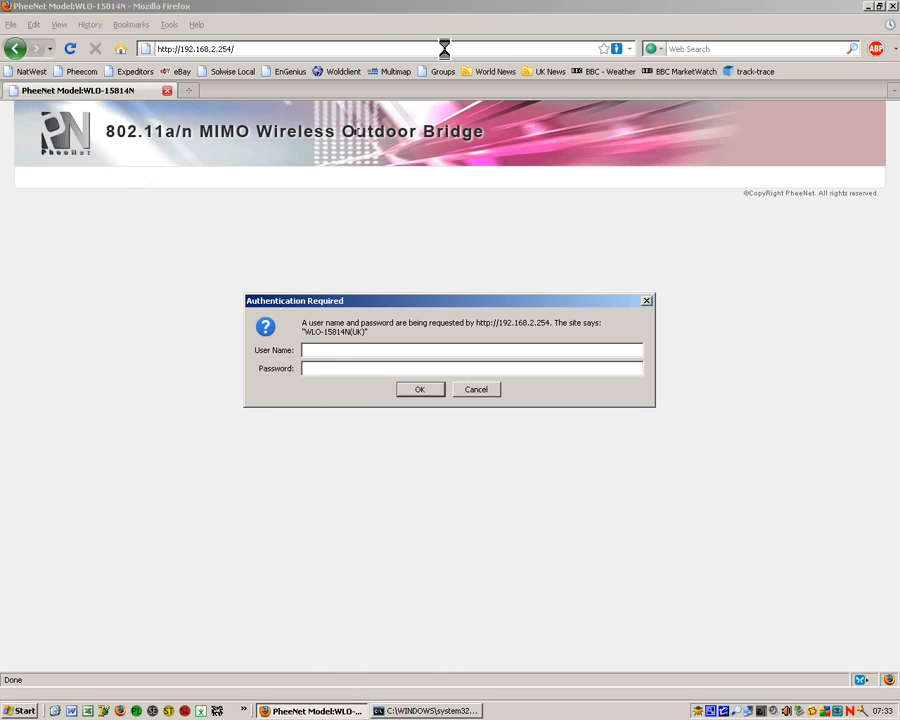
{"action": "type", "text": "root"}
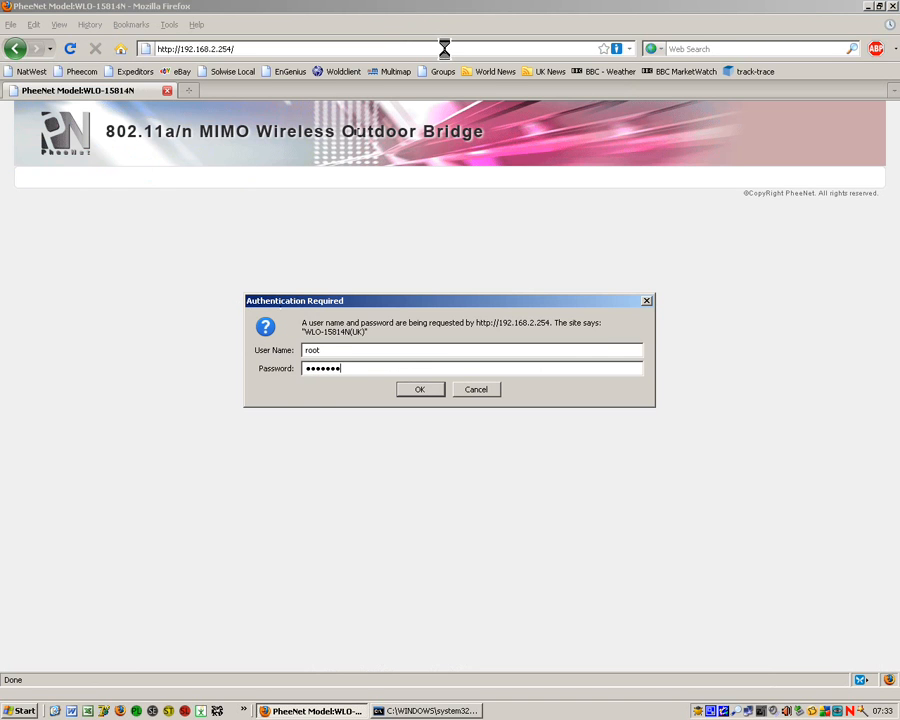
{"action": "left_click", "coordinate": [420, 388]}
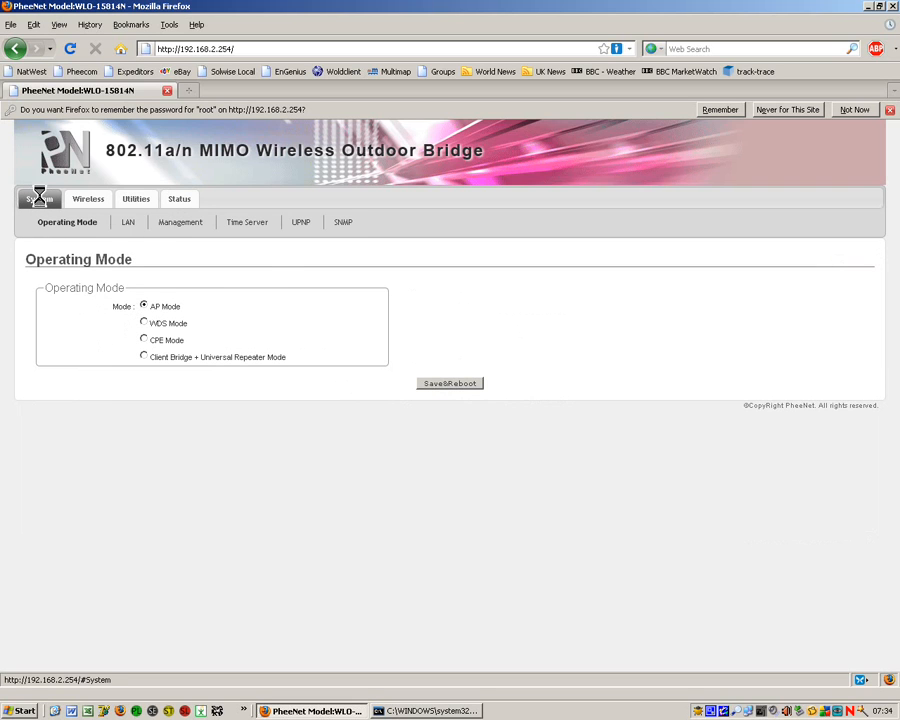
- Switch the bridge's operating mode from AP Mode to WDS Mode
{"action": "left_click", "coordinate": [40, 198]}
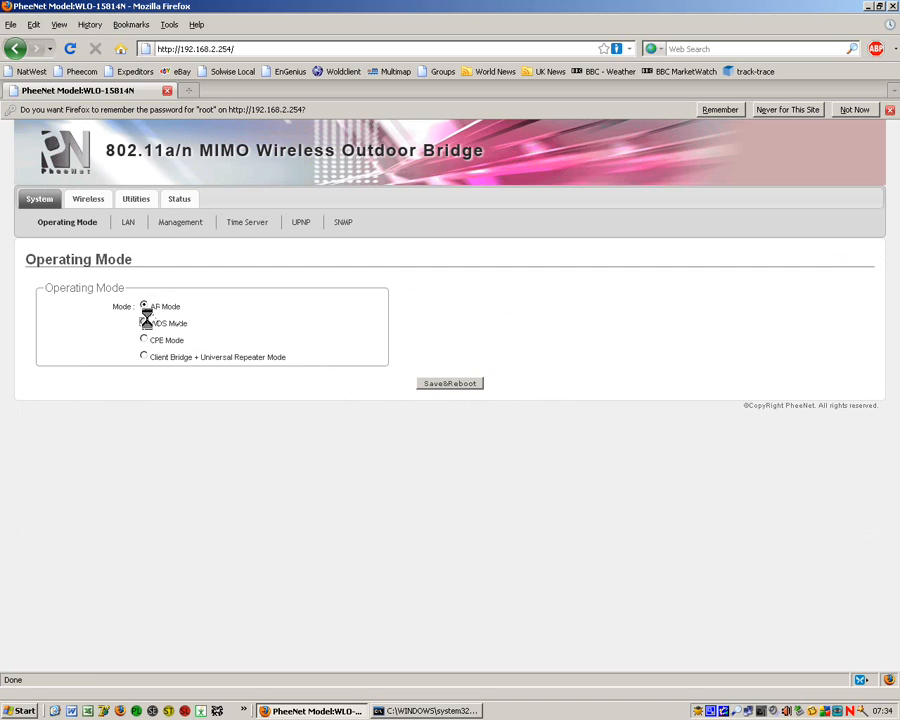
{"action": "left_click", "coordinate": [448, 384]}
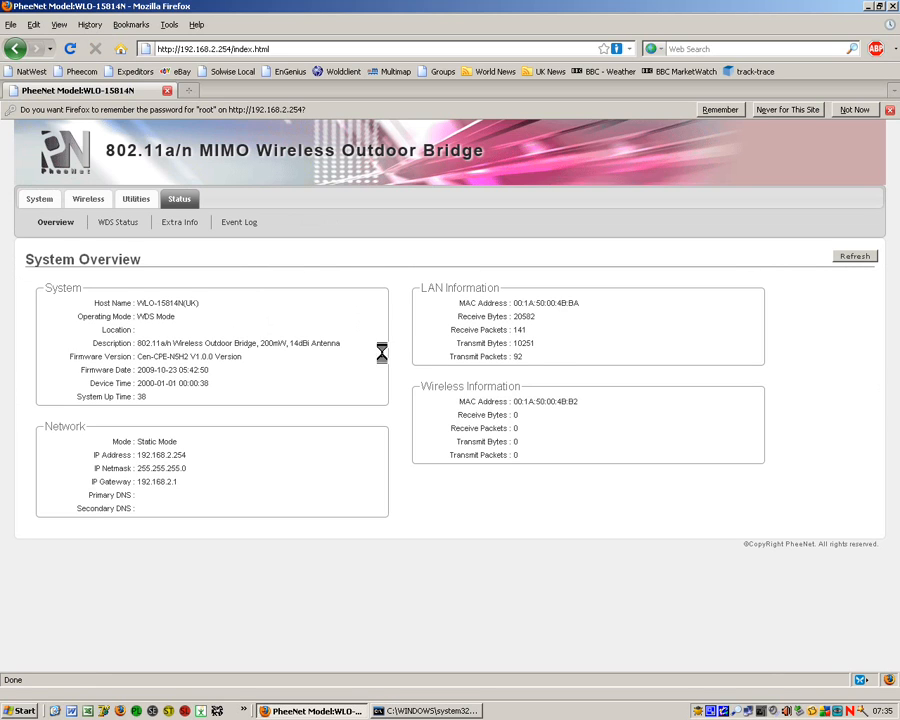
{"action": "mouse_move", "coordinate": [478, 390]}
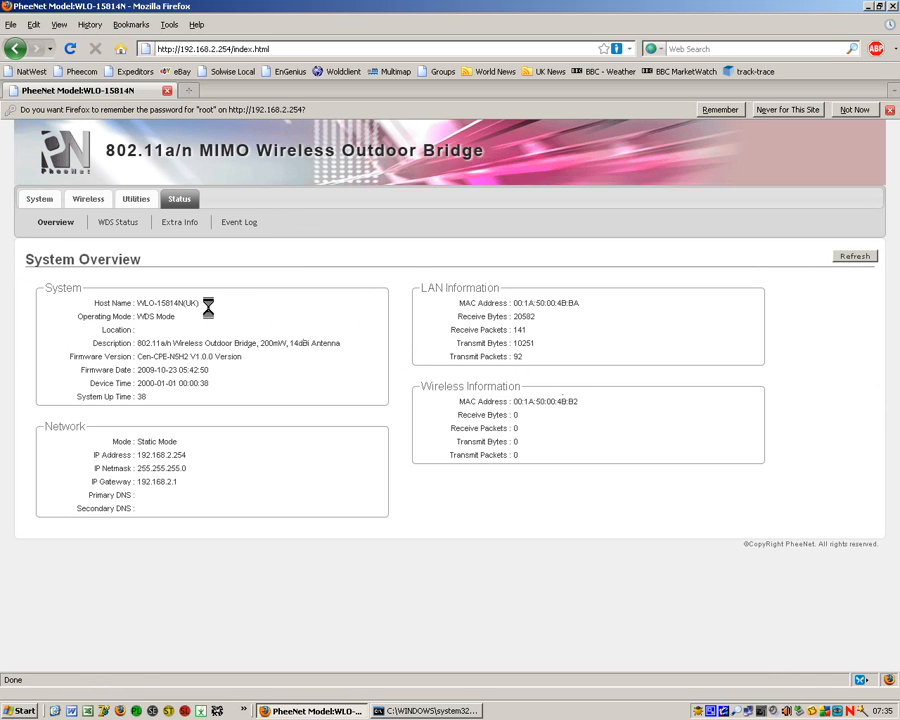
- Change the LAN IP address to 192.168.2.253 and save it
{"action": "left_click", "coordinate": [88, 198]}
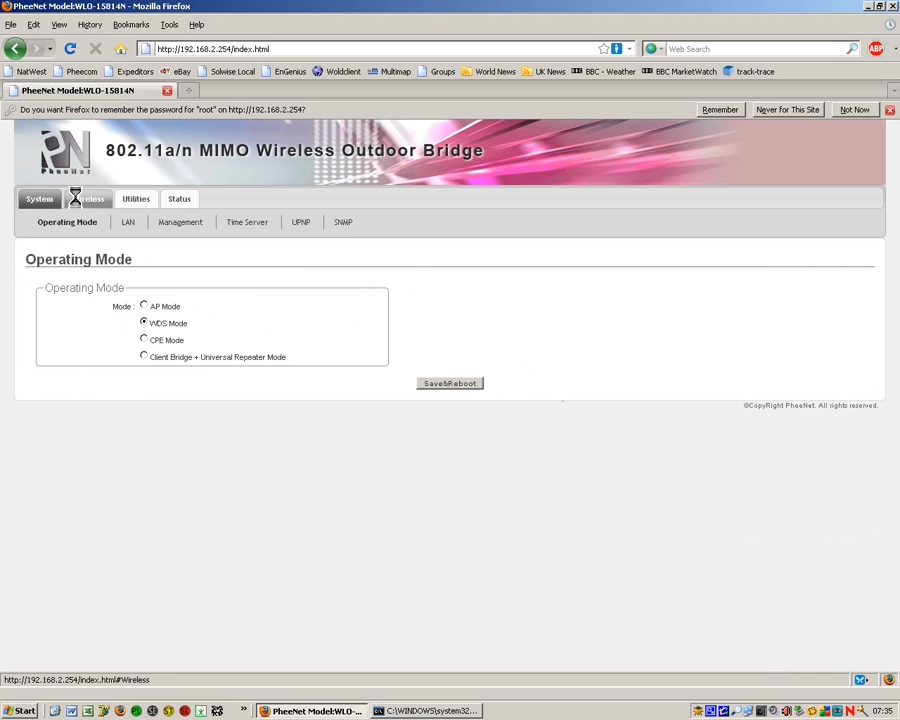
{"action": "left_click", "coordinate": [128, 222]}
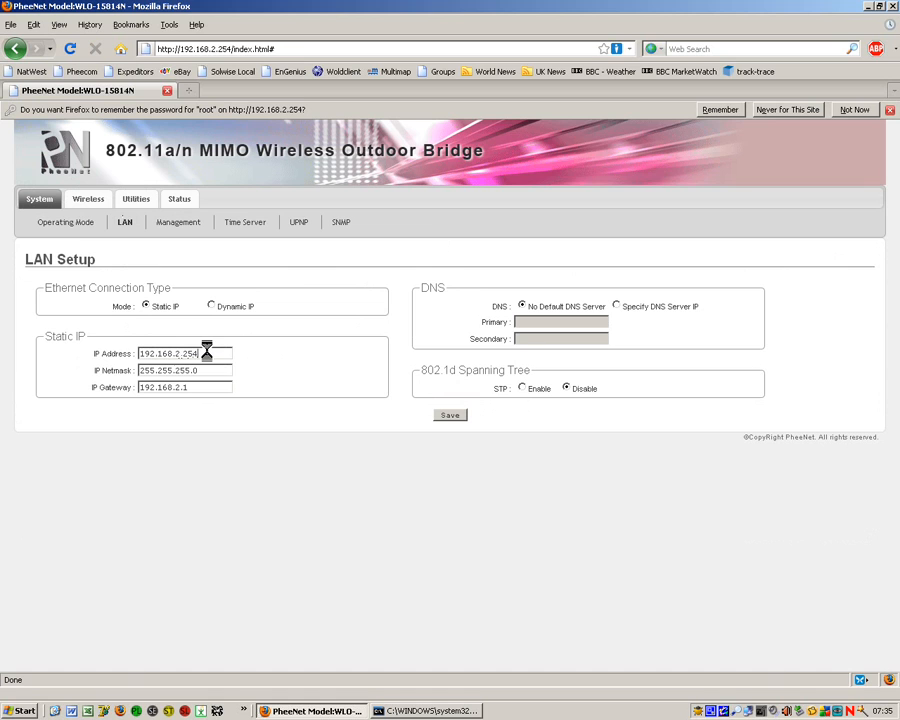
{"action": "type", "text": "192.168.2.253"}
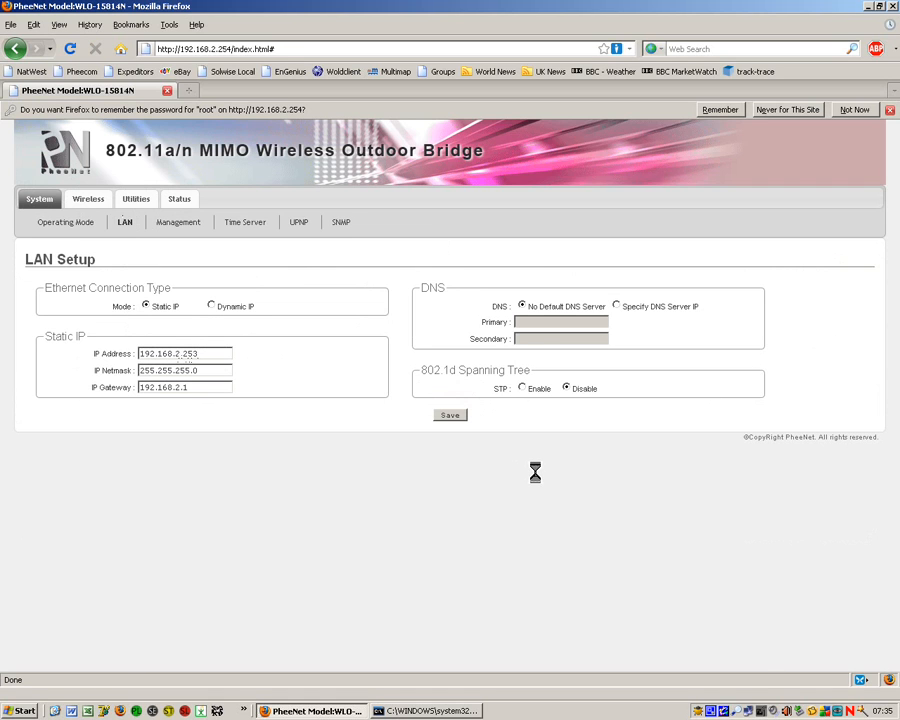
{"action": "left_click", "coordinate": [448, 414]}
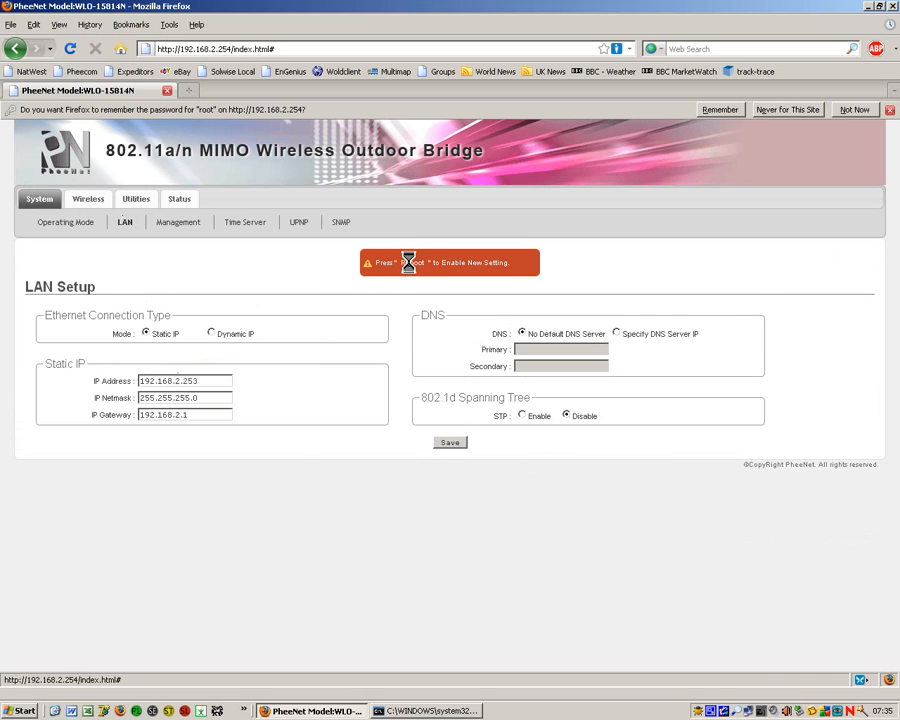
- Reboot the bridge so the new address takes effect
{"action": "left_click", "coordinate": [448, 442]}
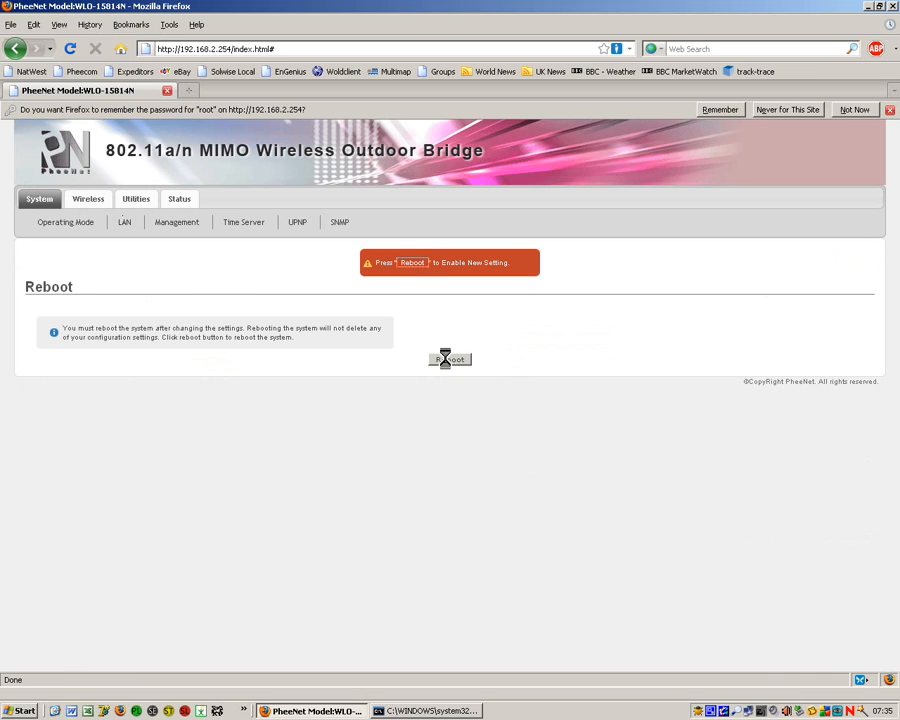
{"action": "left_click", "coordinate": [448, 358]}
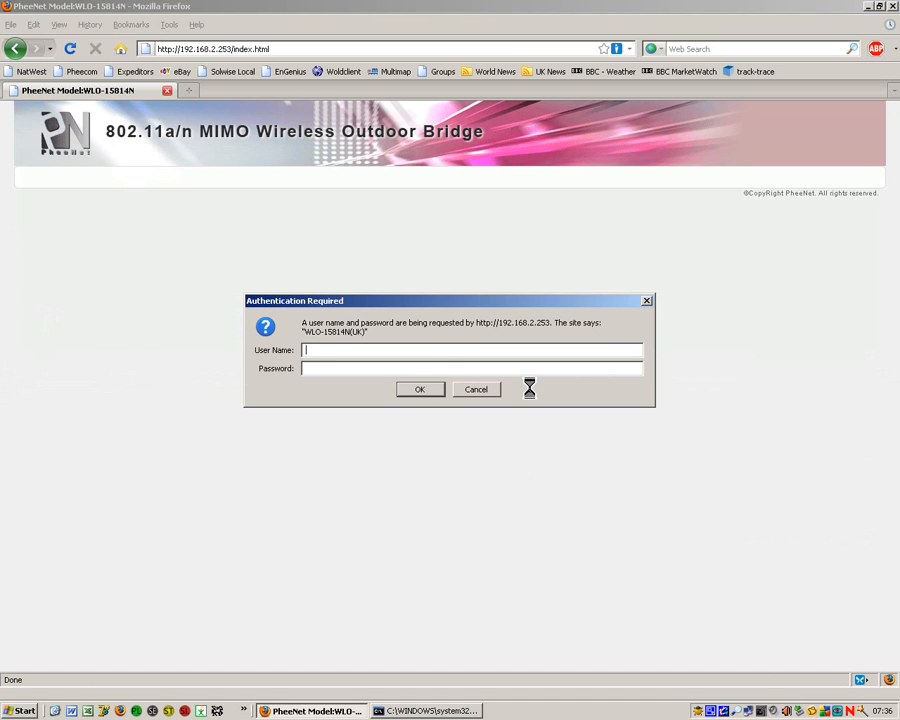
- Log in as root with the password at the new address 192.168.2.253
{"action": "type", "text": "r"}
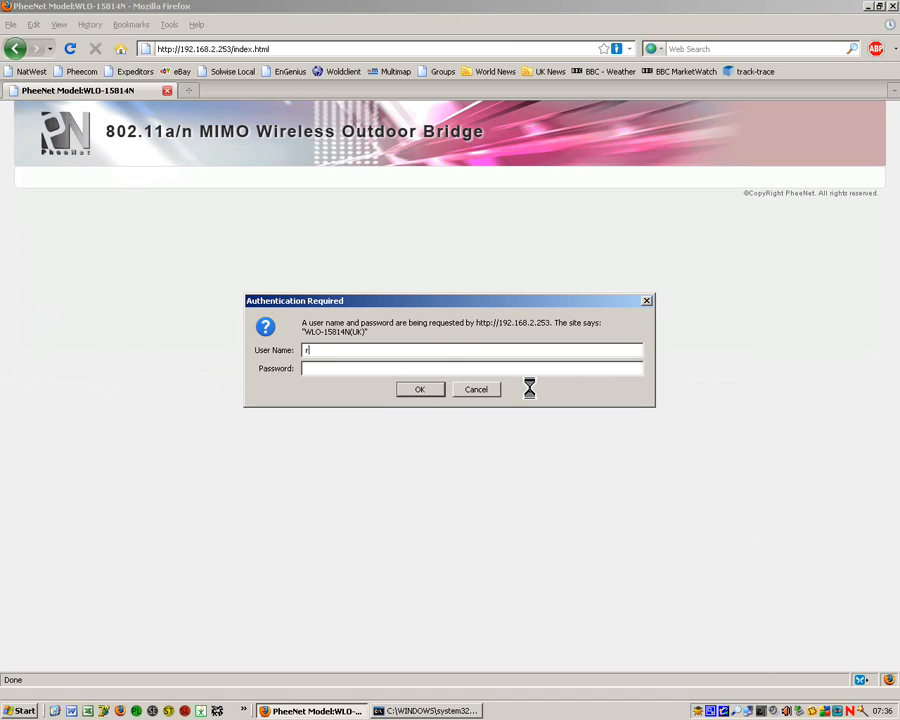
{"action": "type", "text": "oot"}
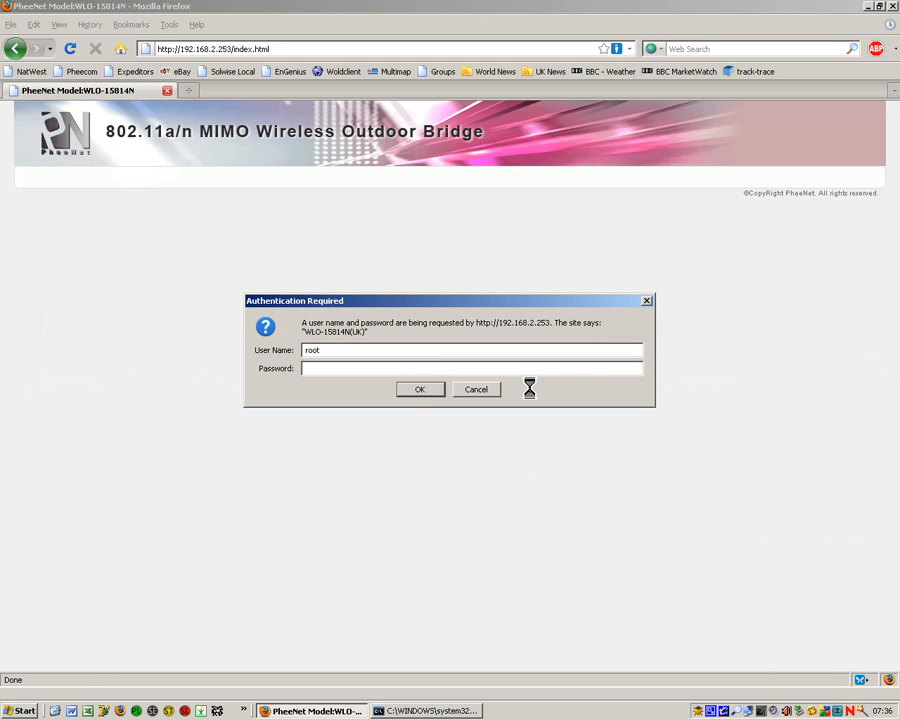
{"action": "type", "text": "password"}
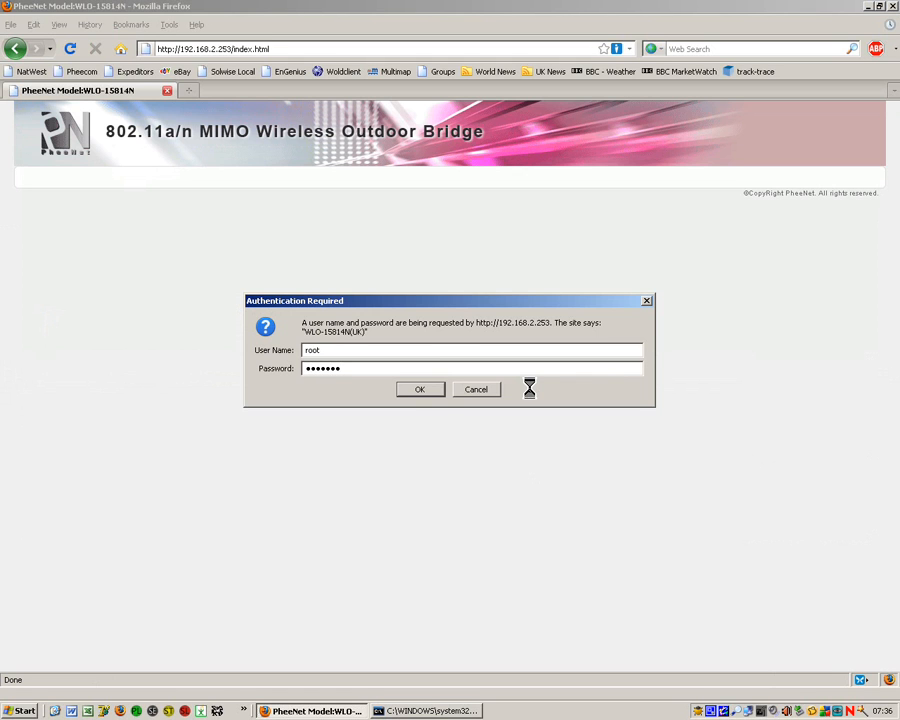
{"action": "left_click", "coordinate": [420, 388]}
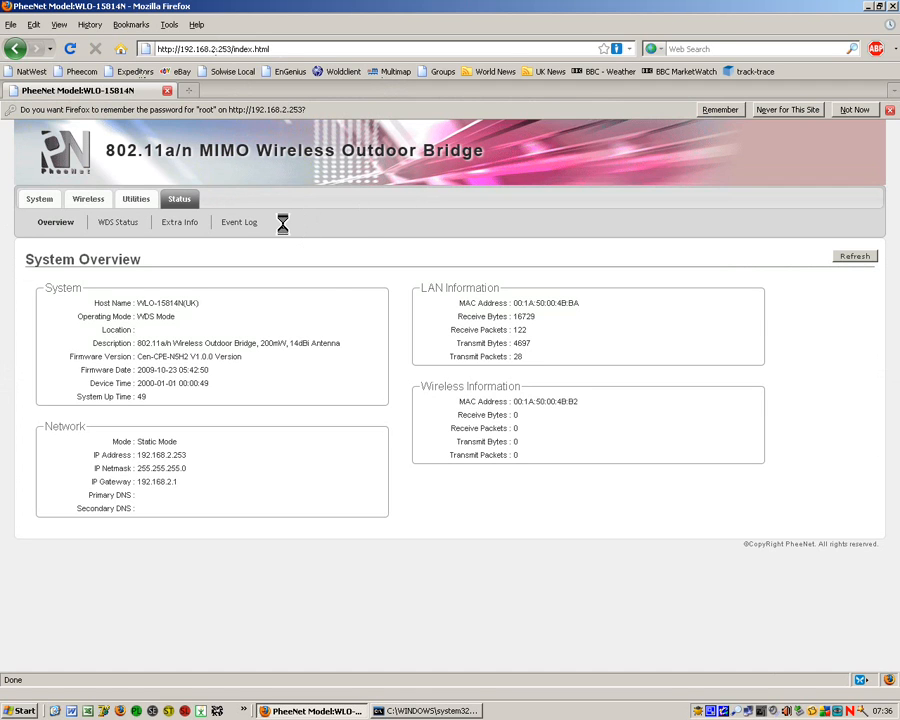
- Navigate from Wireless general setup to the WDS Setup peer MAC list
{"action": "left_click", "coordinate": [88, 198]}
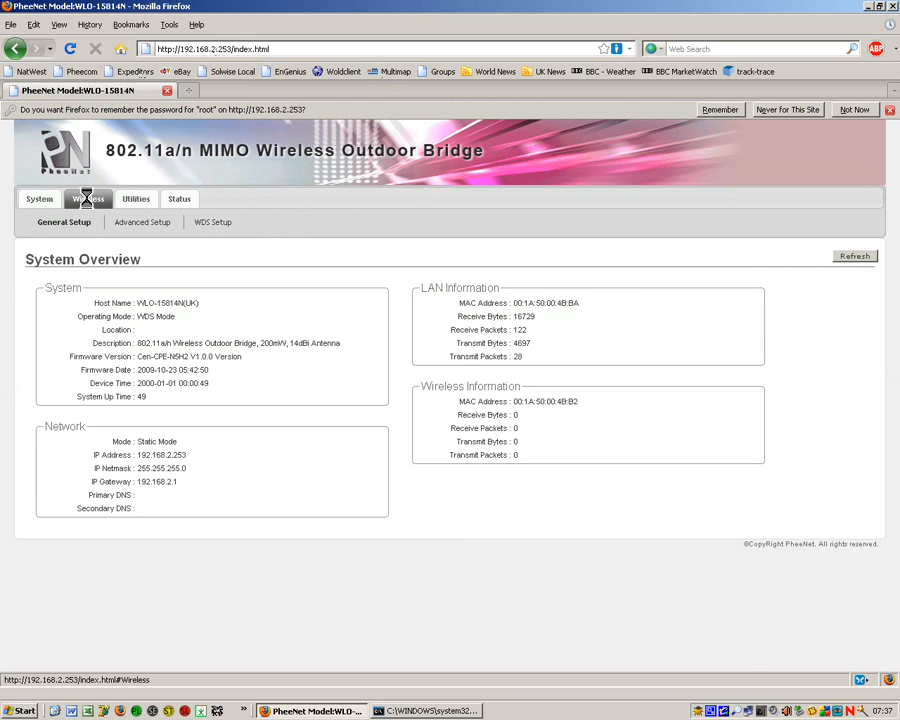
{"action": "left_click", "coordinate": [88, 198]}
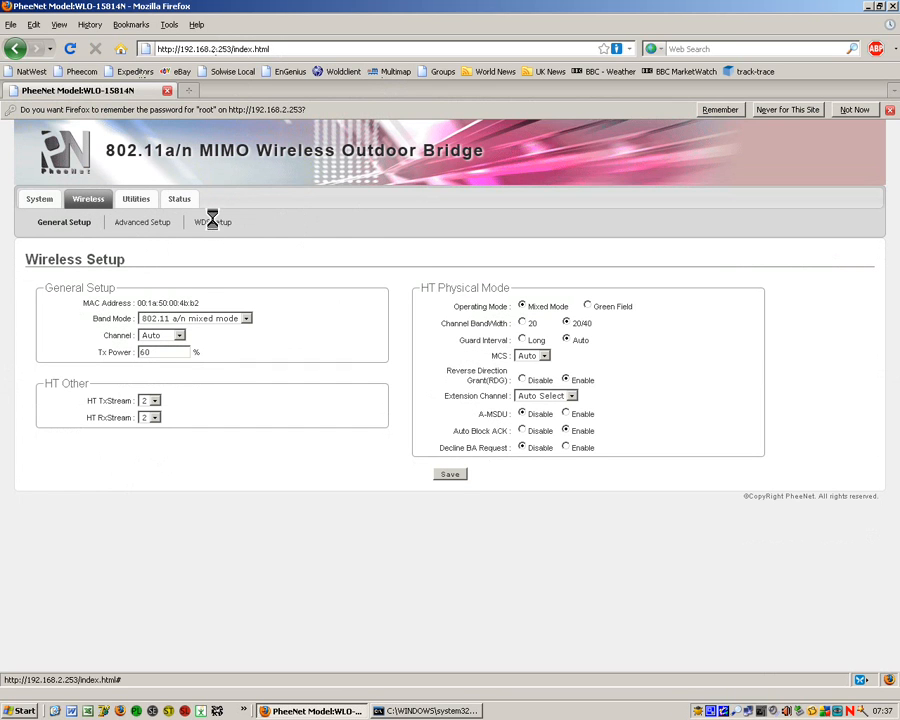
{"action": "left_click", "coordinate": [210, 222]}
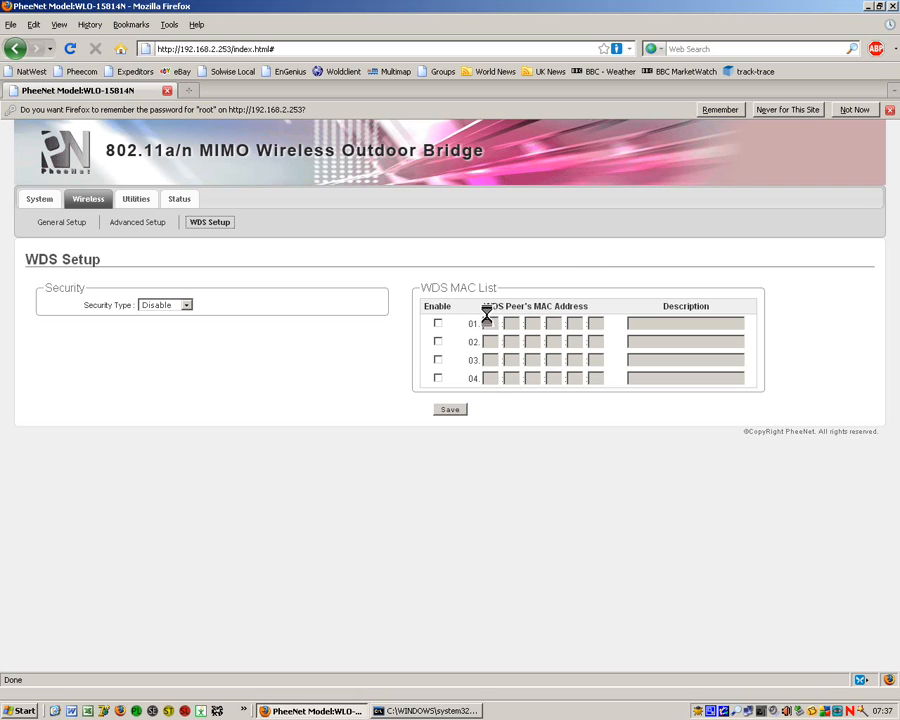
- Enable WDS peer row 01, enter the other unit's MAC and describe it as '254 unit'
{"action": "left_click", "coordinate": [436, 324]}
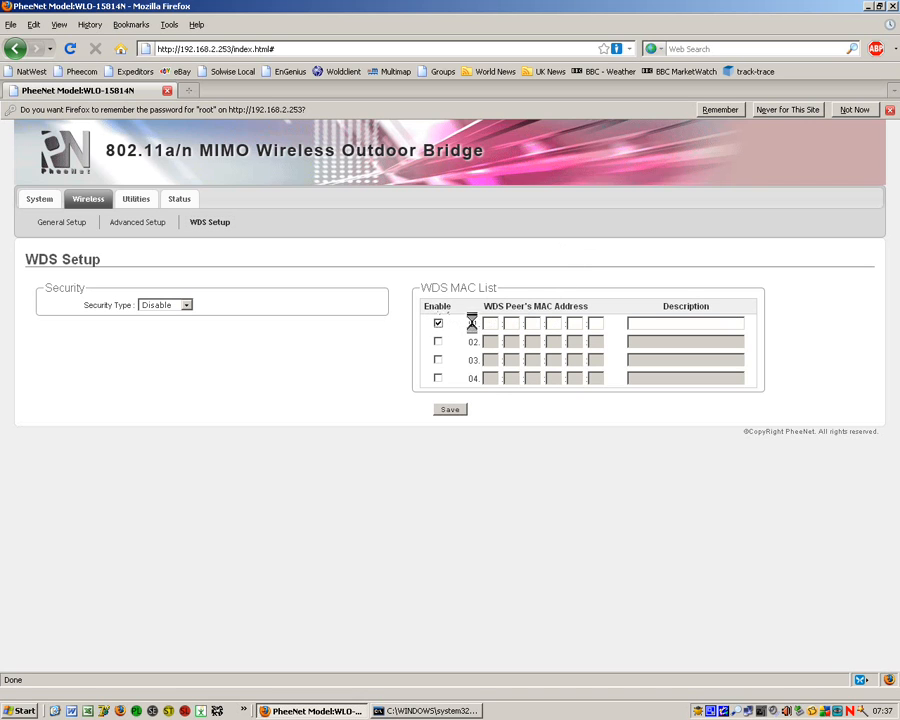
{"action": "mouse_move", "coordinate": [596, 342]}
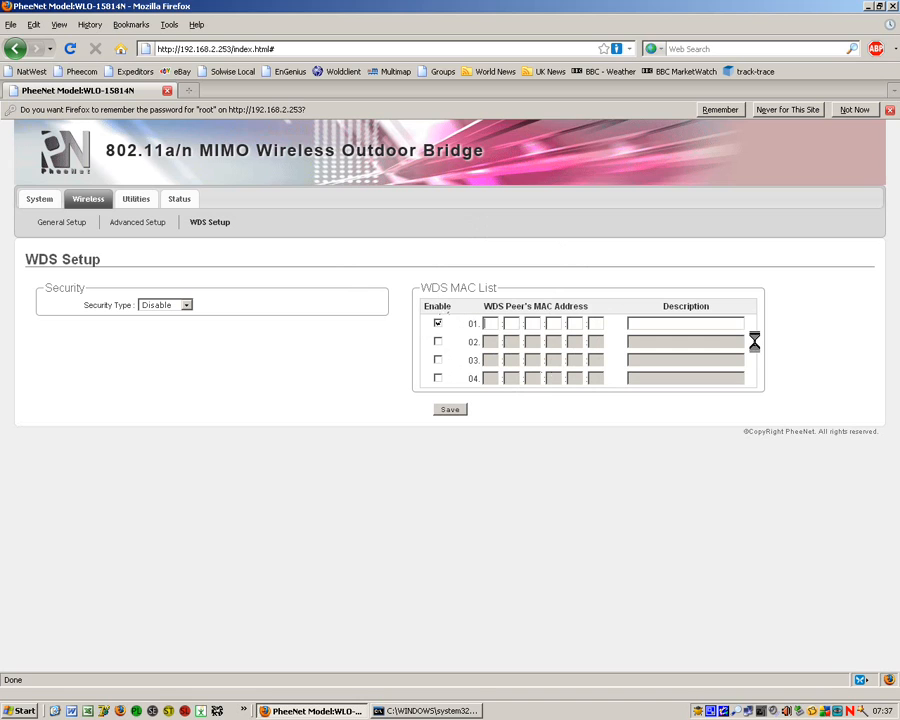
{"action": "type", "text": "1a"}
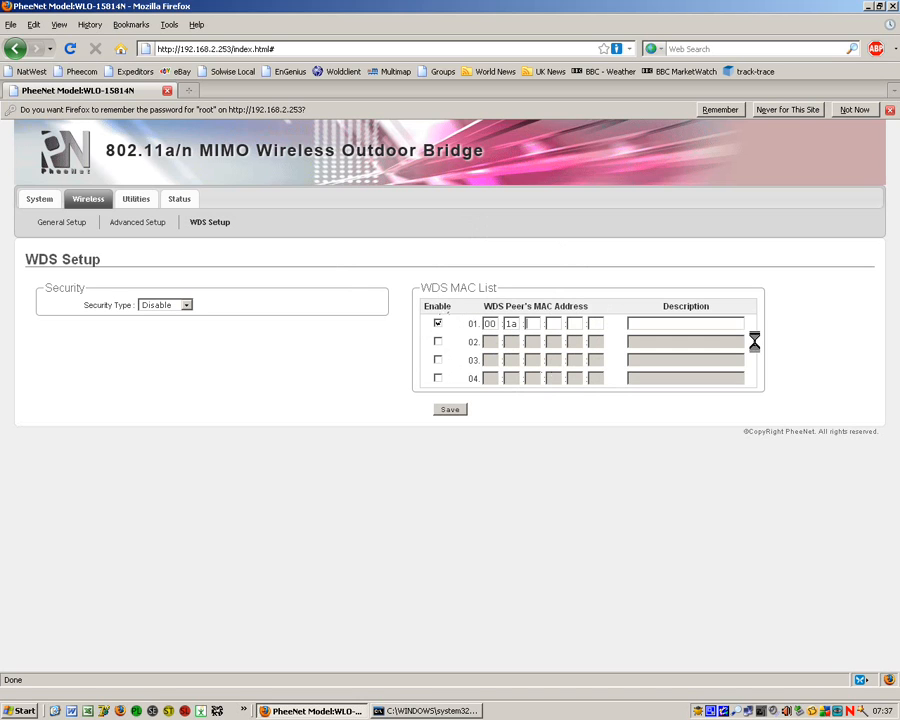
{"action": "type", "text": "50"}
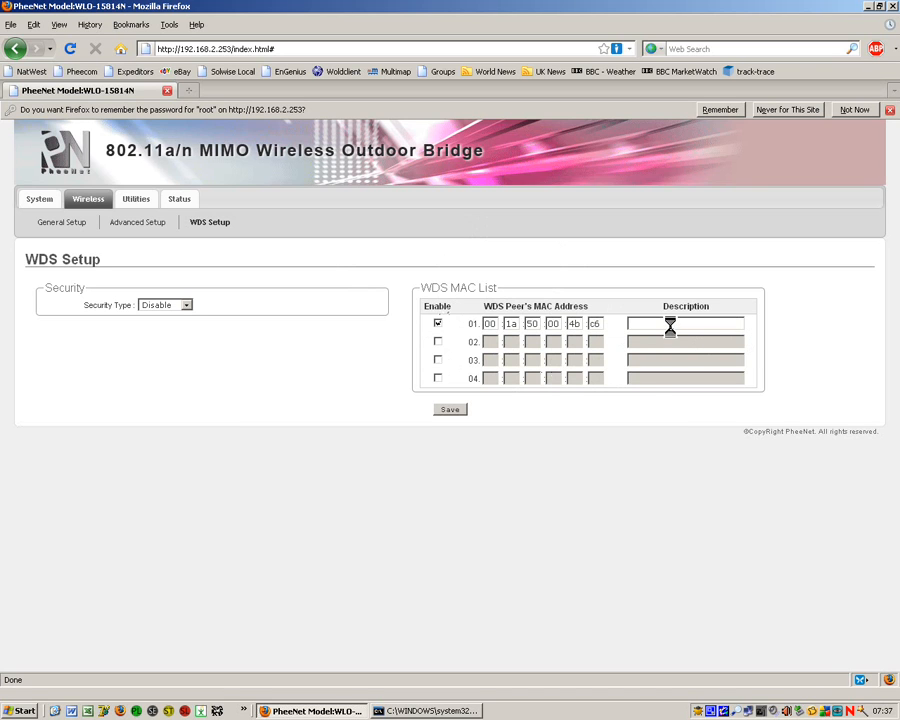
{"action": "left_click", "coordinate": [684, 324]}
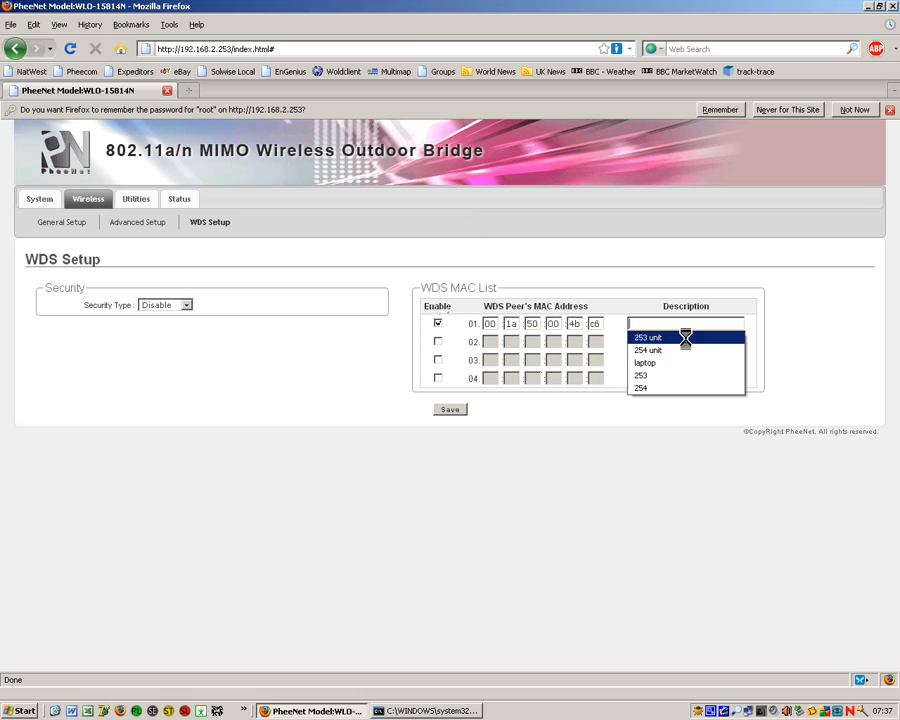
{"action": "left_click", "coordinate": [648, 348]}
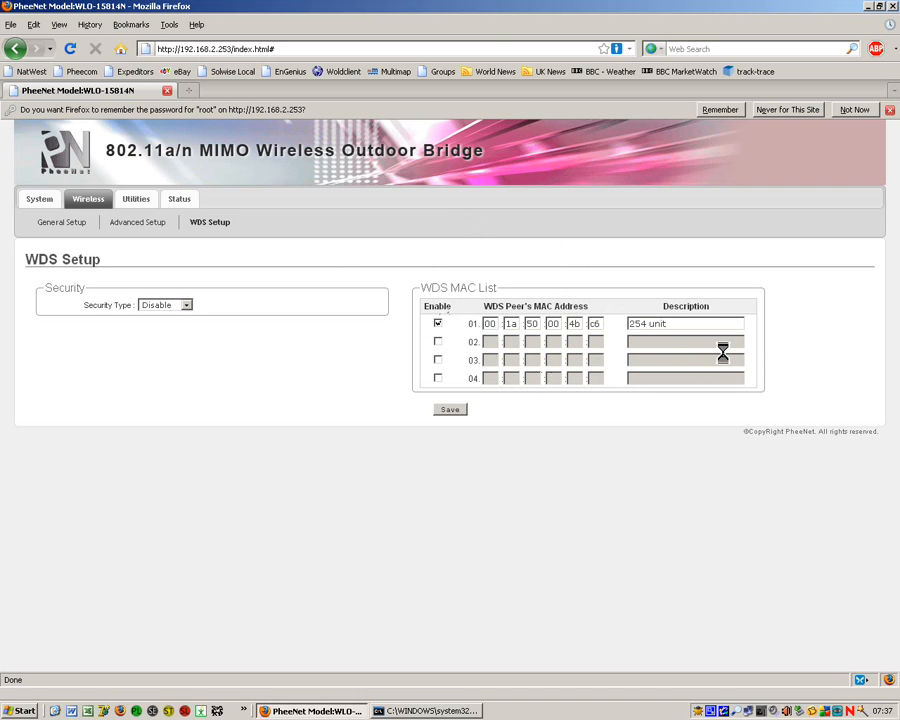
- Save the WDS peer settings and reboot the unit to apply them
{"action": "left_click", "coordinate": [448, 408]}
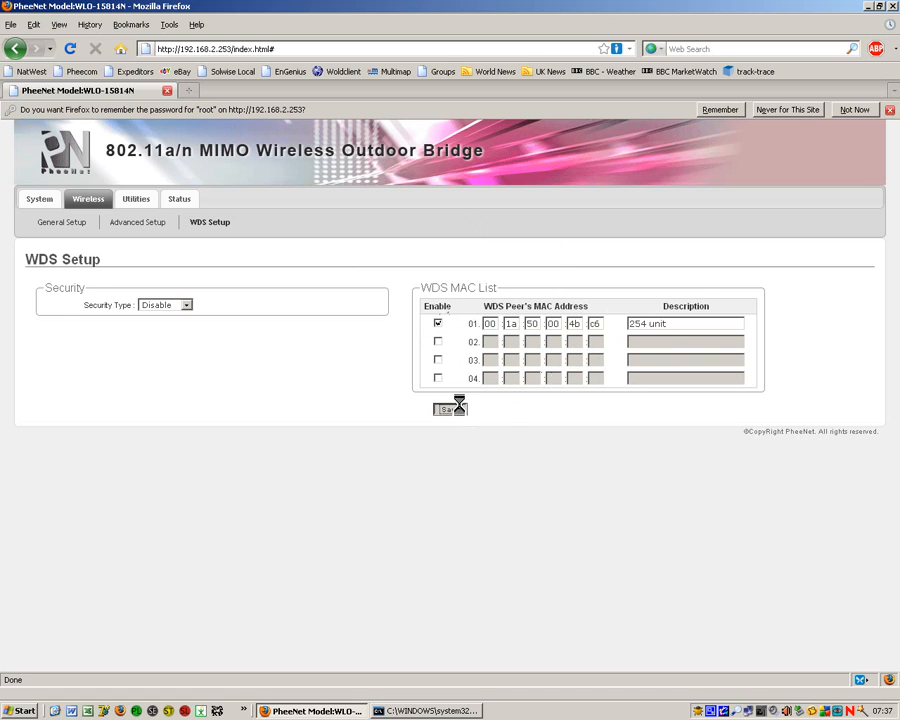
{"action": "left_click", "coordinate": [448, 408]}
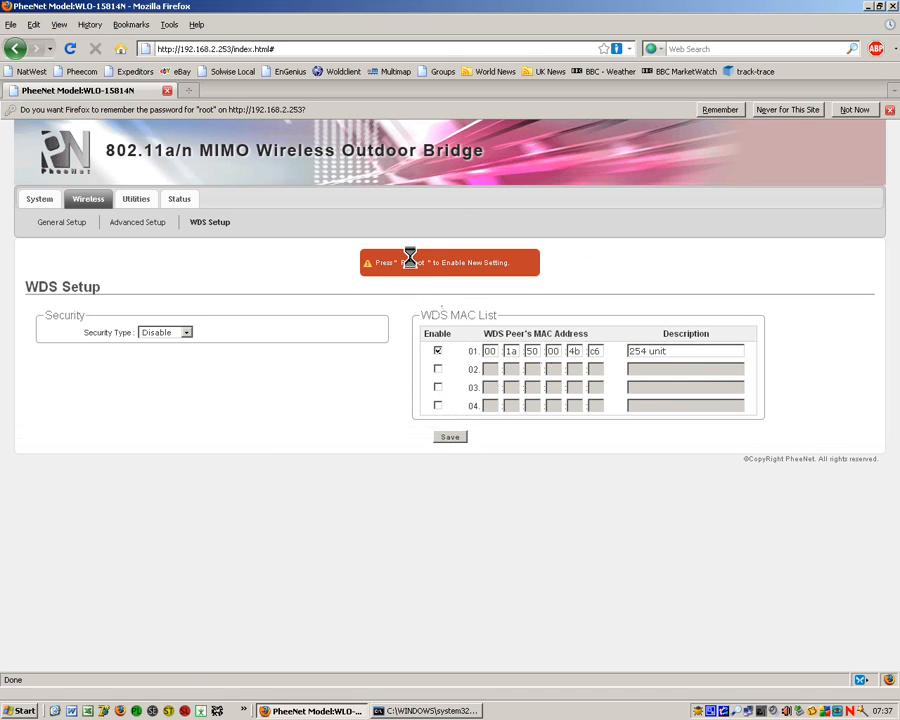
{"action": "left_click", "coordinate": [450, 436]}
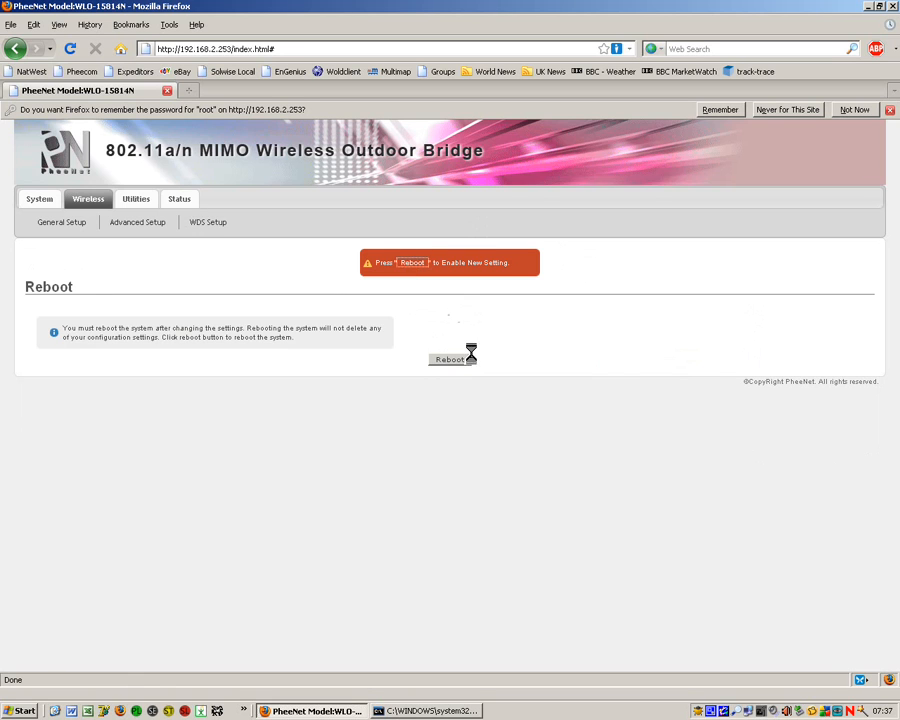
{"action": "left_click", "coordinate": [450, 360]}
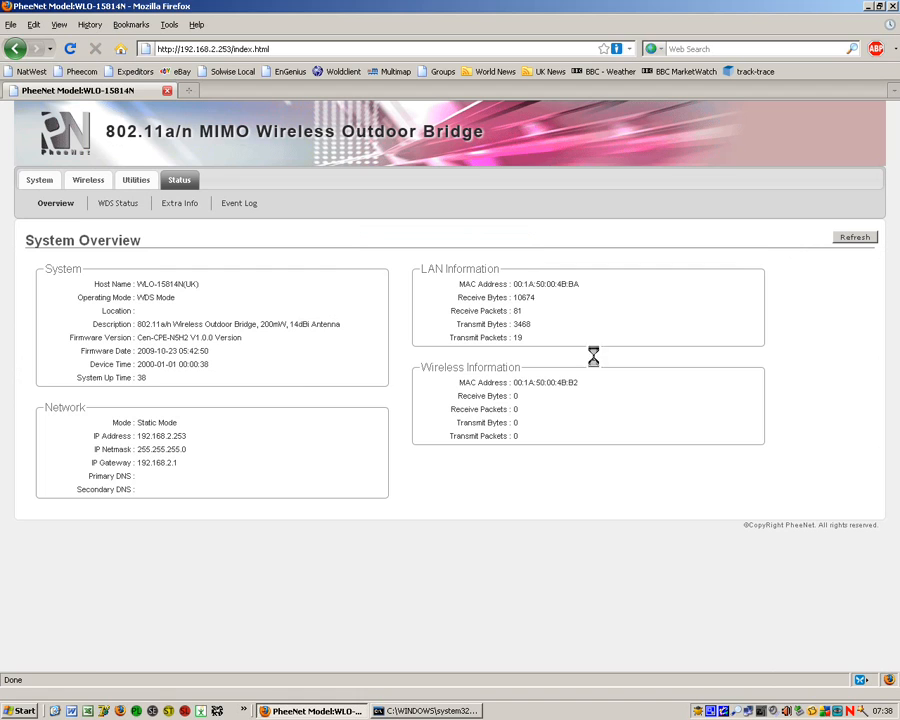
{"action": "mouse_move", "coordinate": [278, 406]}
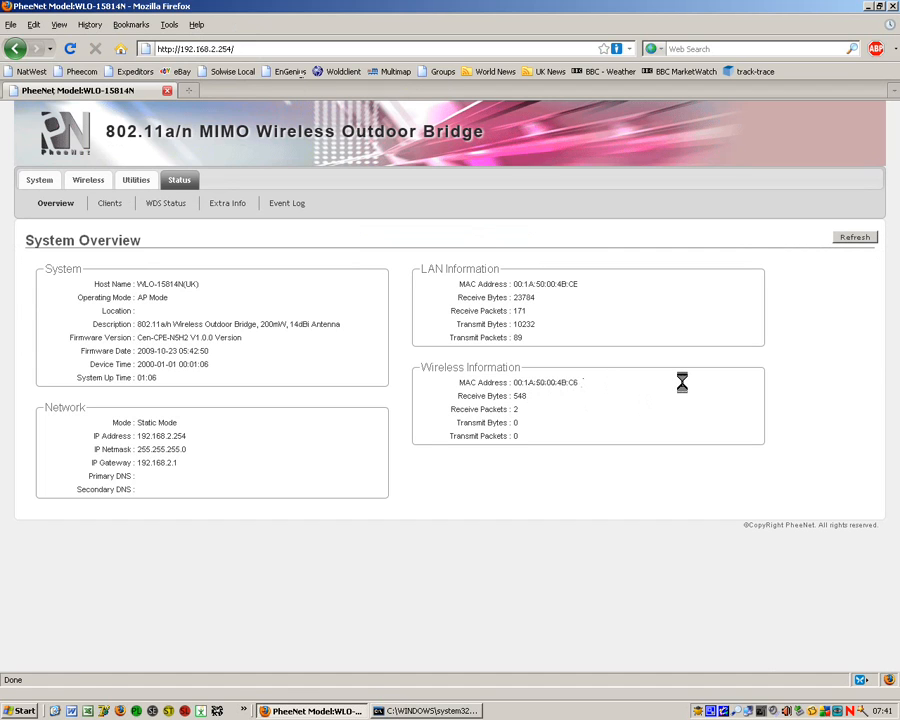
{"action": "mouse_move", "coordinate": [144, 296]}
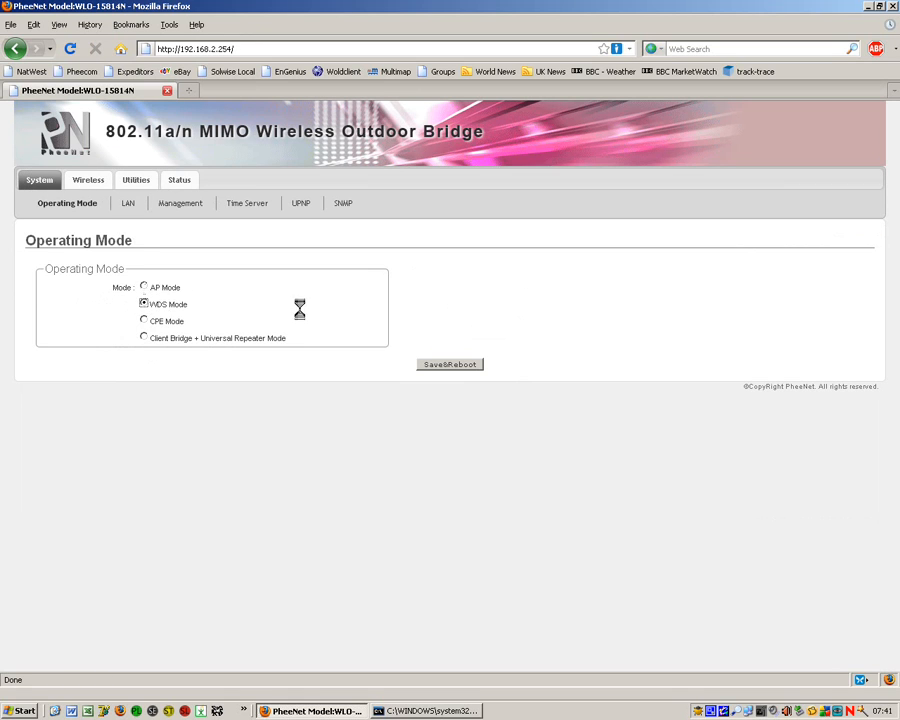
- Apply WDS mode with Save&Reboot on the second unit and go to its WDS Setup
{"action": "left_click", "coordinate": [448, 364]}
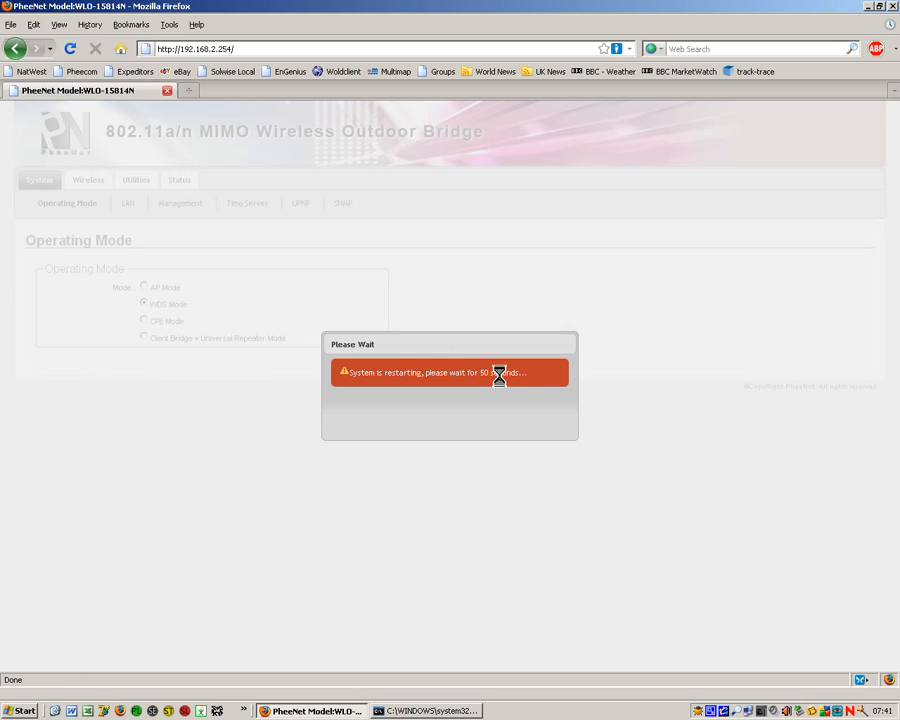
{"action": "mouse_move", "coordinate": [670, 398]}
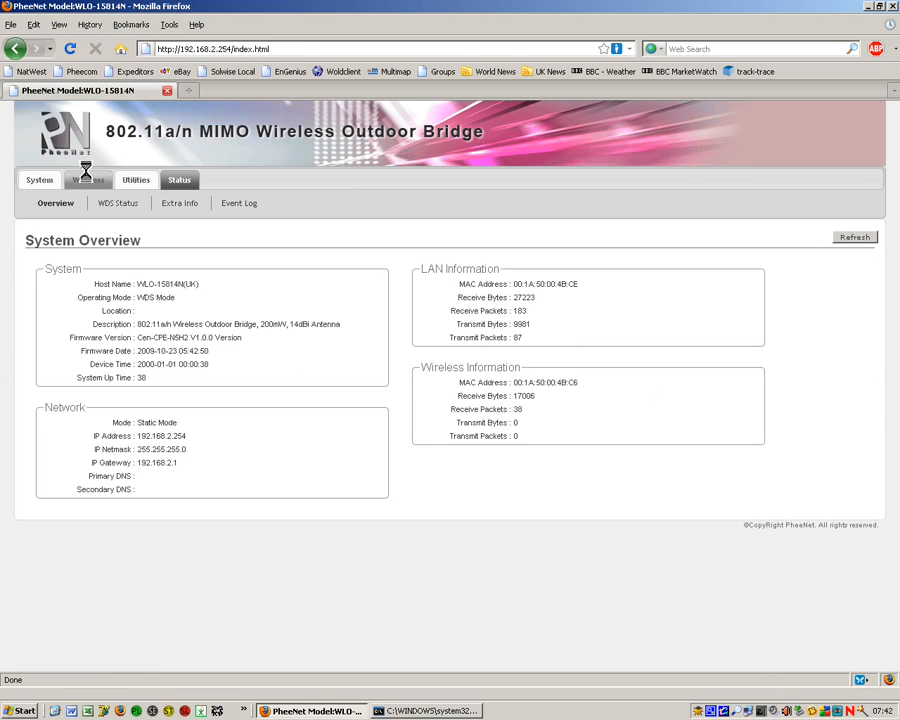
{"action": "left_click", "coordinate": [88, 180]}
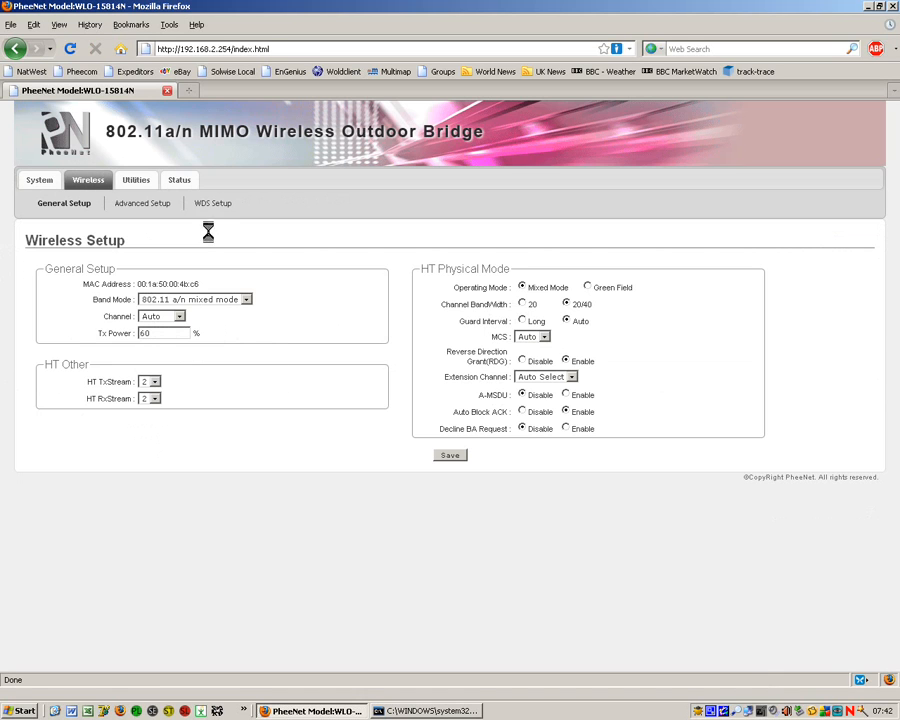
{"action": "left_click", "coordinate": [212, 204]}
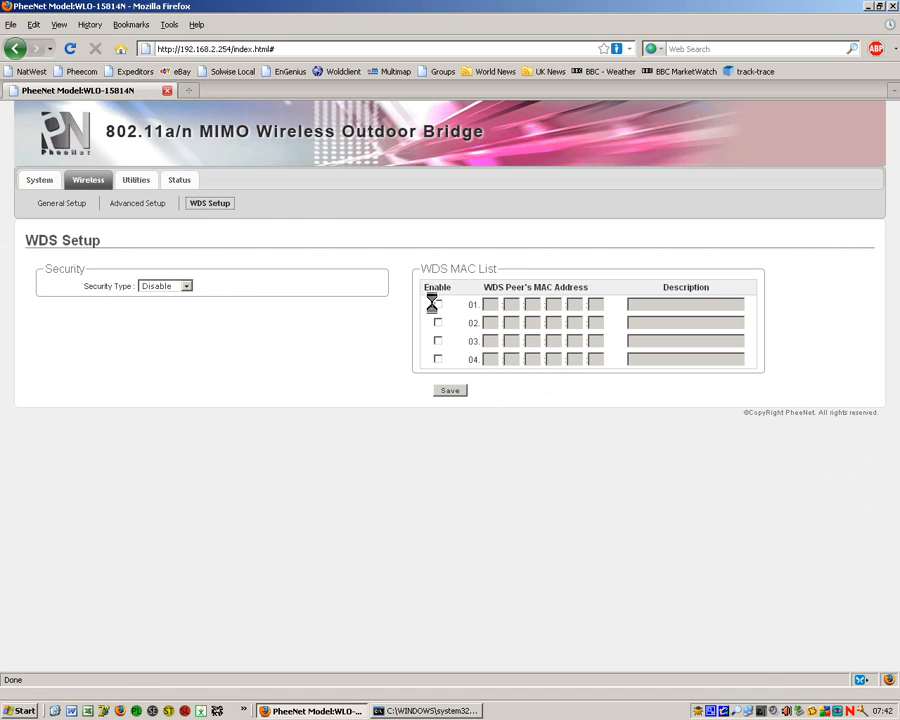
- Enable peer row 01 with the 253 unit's MAC, description '253 unit', and save it
{"action": "left_click", "coordinate": [436, 304]}
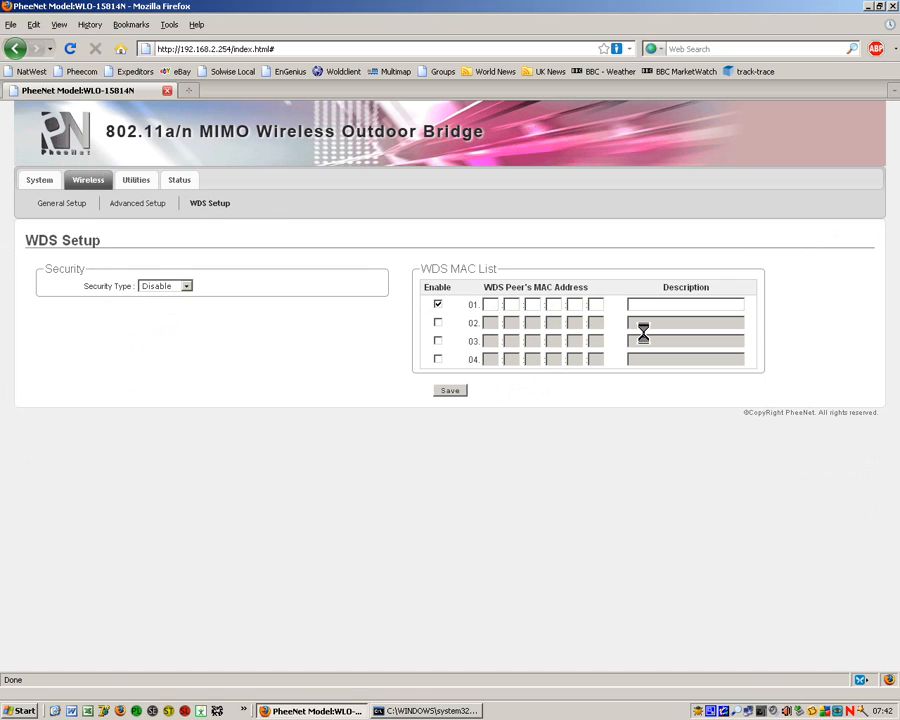
{"action": "type", "text": "00"}
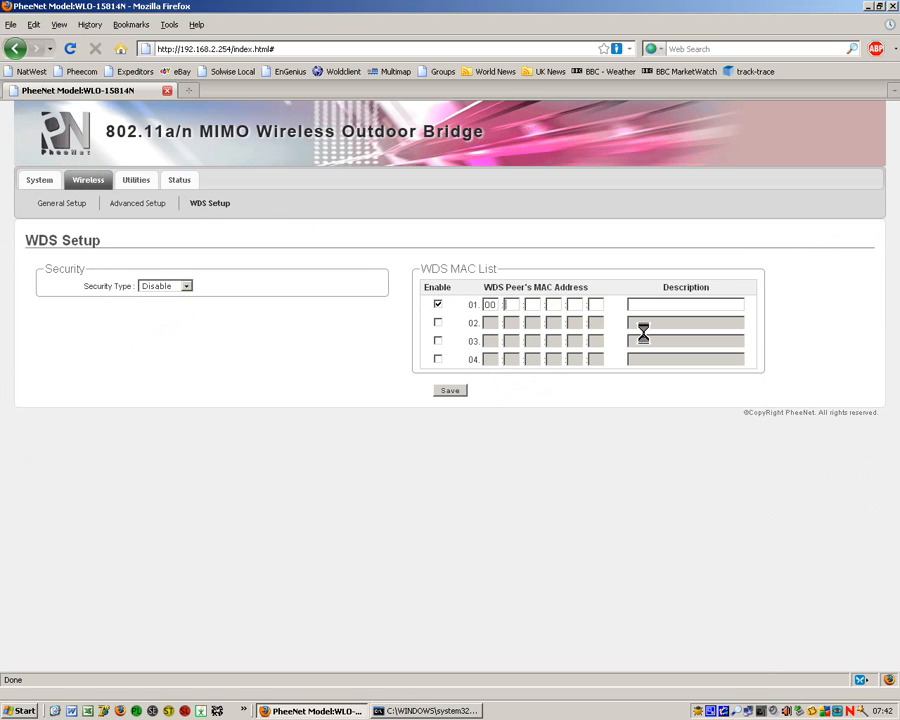
{"action": "type", "text": "1a50"}
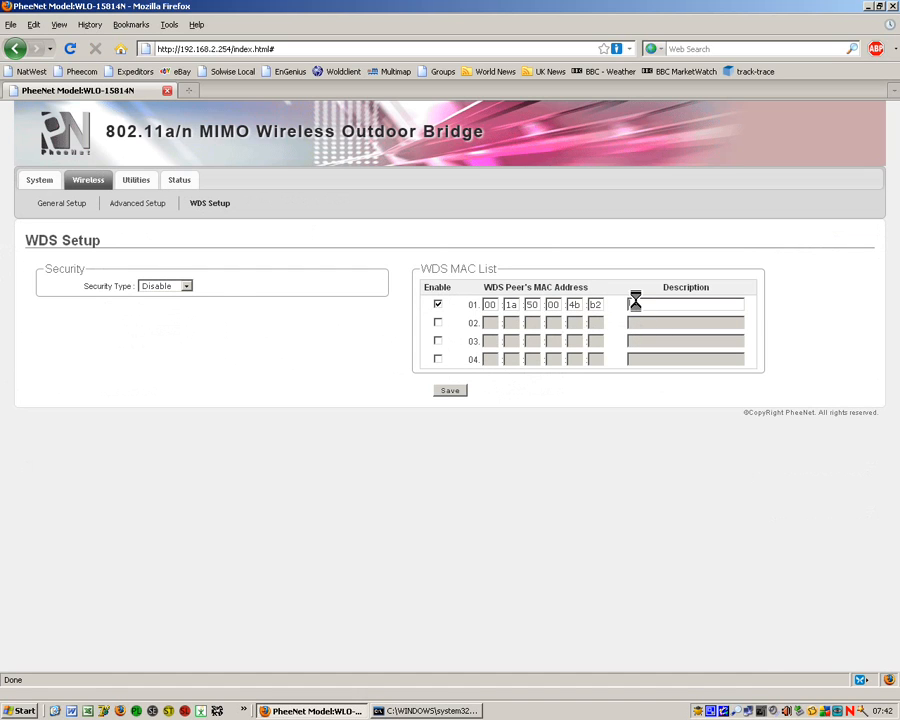
{"action": "type", "text": "2"}
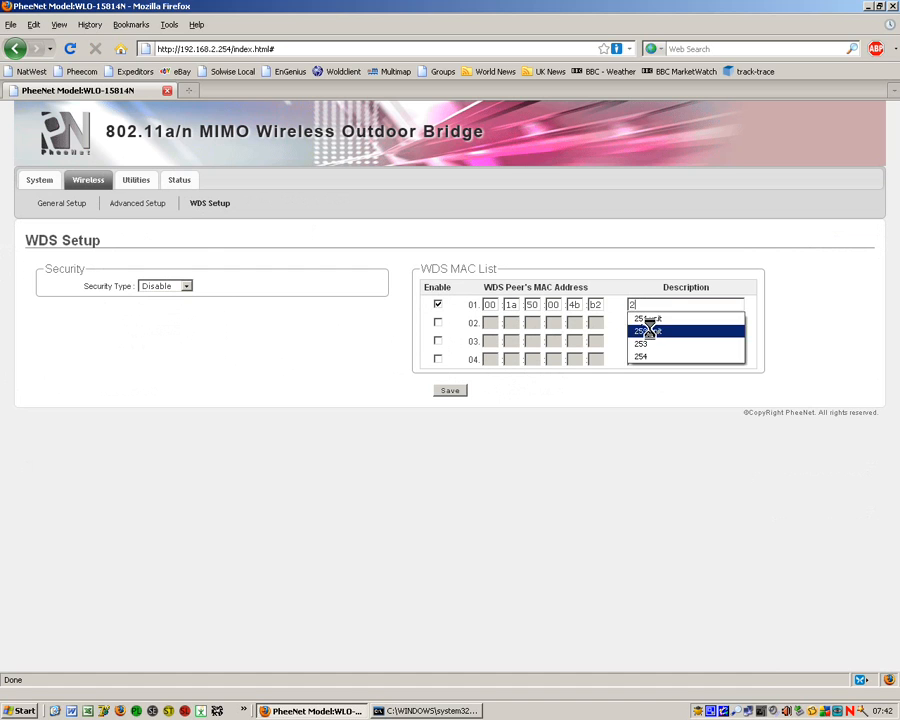
{"action": "left_click", "coordinate": [648, 332]}
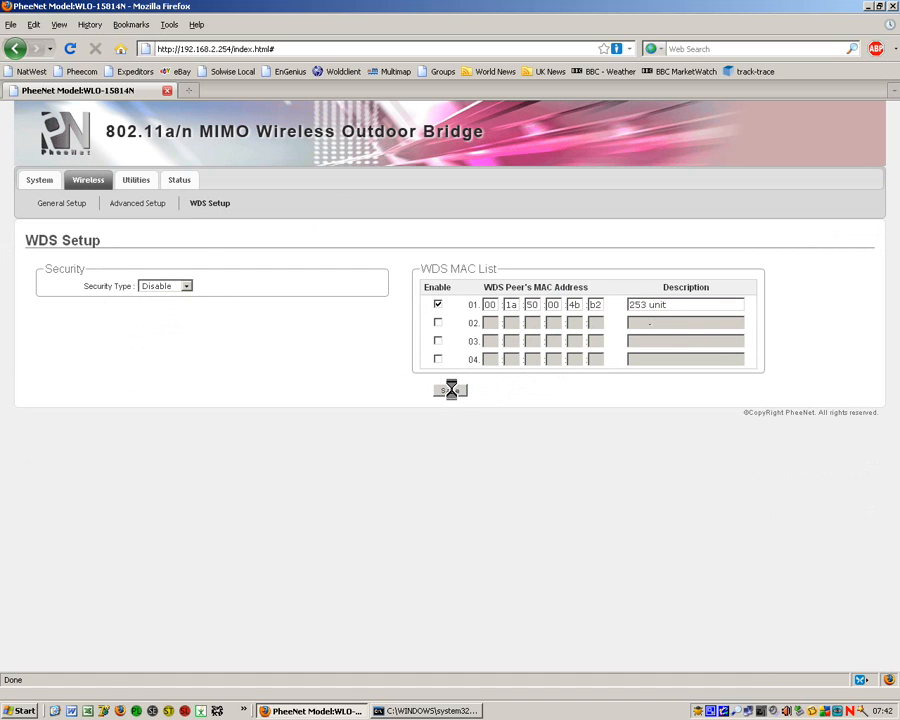
{"action": "left_click", "coordinate": [448, 388]}
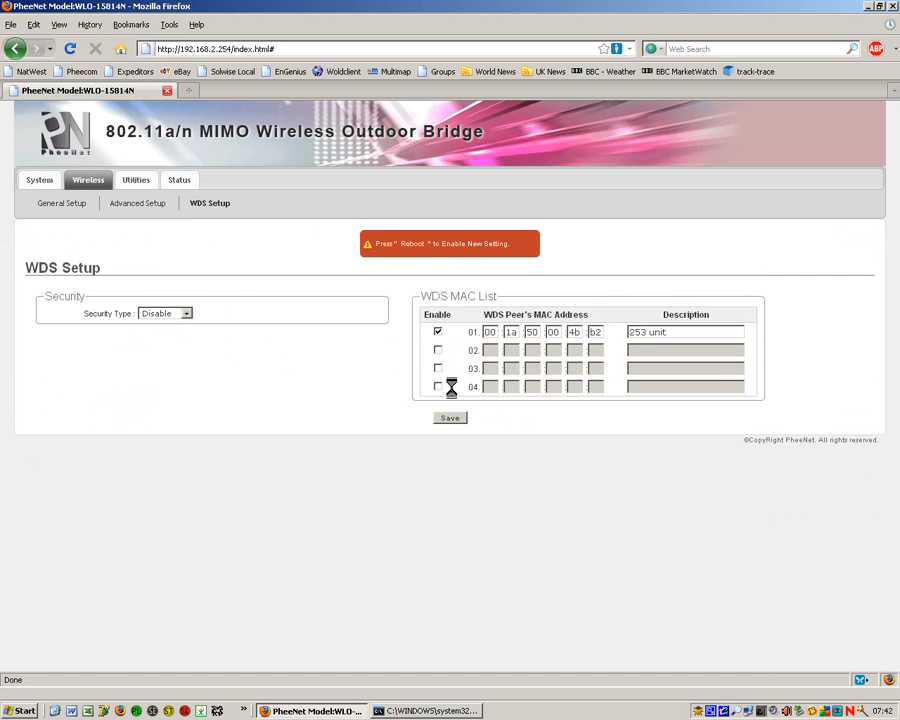
{"action": "left_click", "coordinate": [448, 418]}
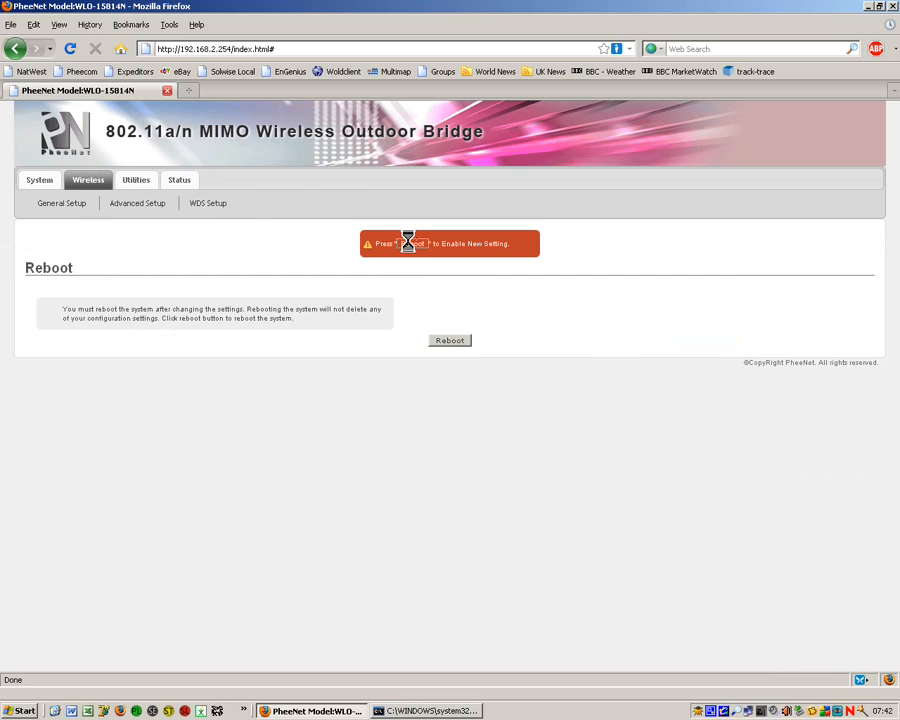
- Reboot the second unit, then start a ping command in the cmd.exe window
{"action": "left_click", "coordinate": [448, 340]}
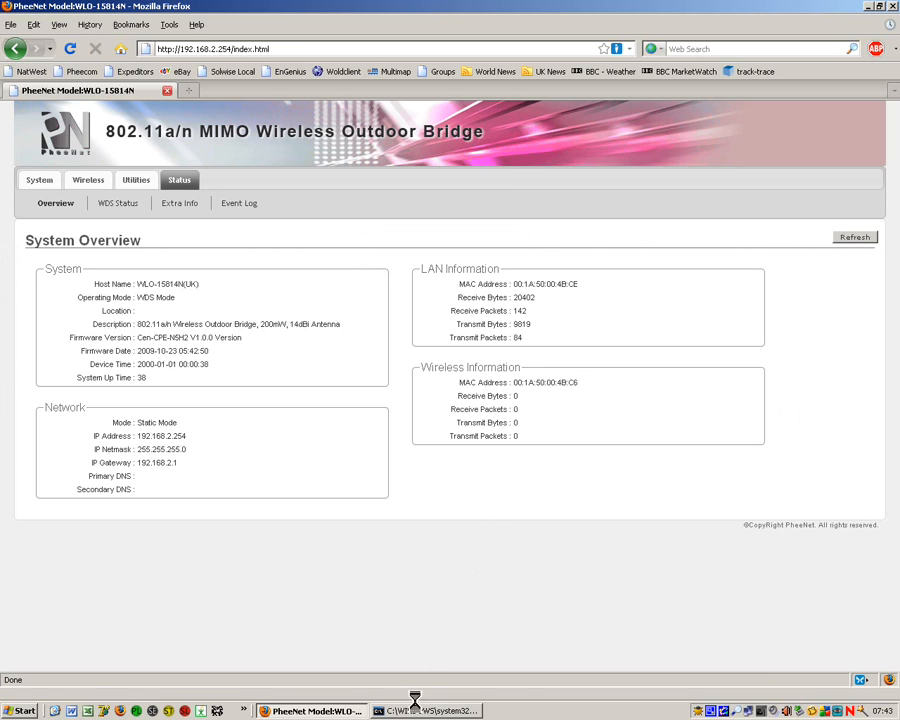
{"action": "left_click", "coordinate": [428, 710]}
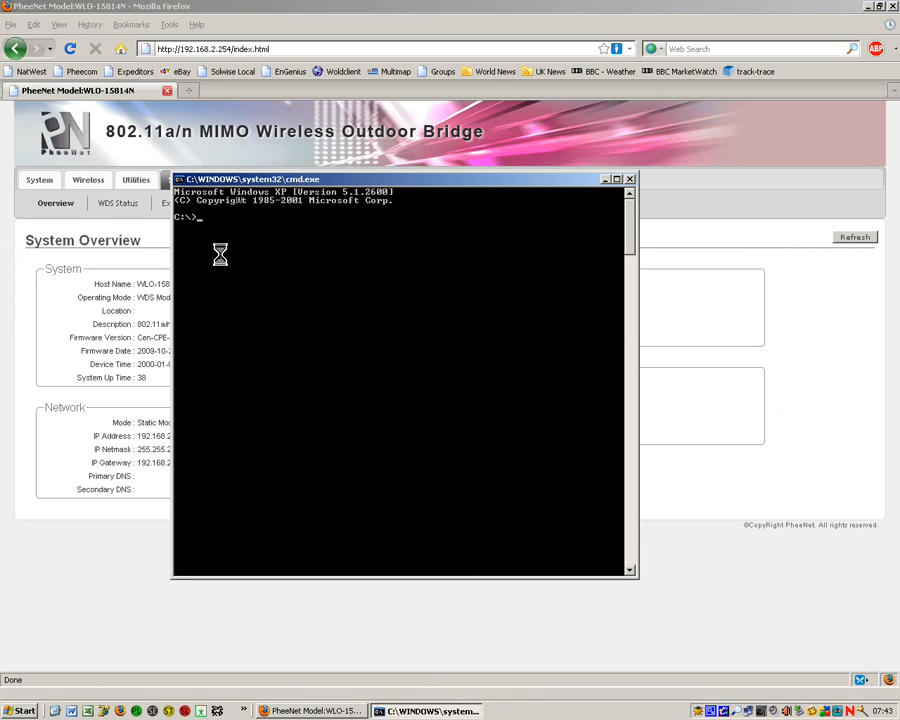
{"action": "type", "text": "p"}
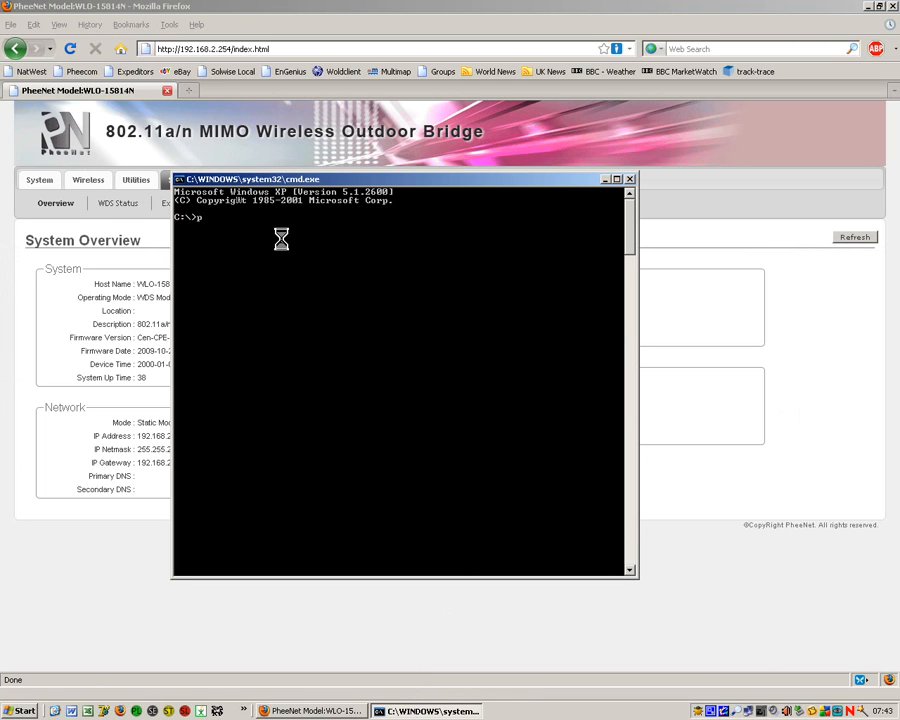
{"action": "type", "text": "ping 19"}
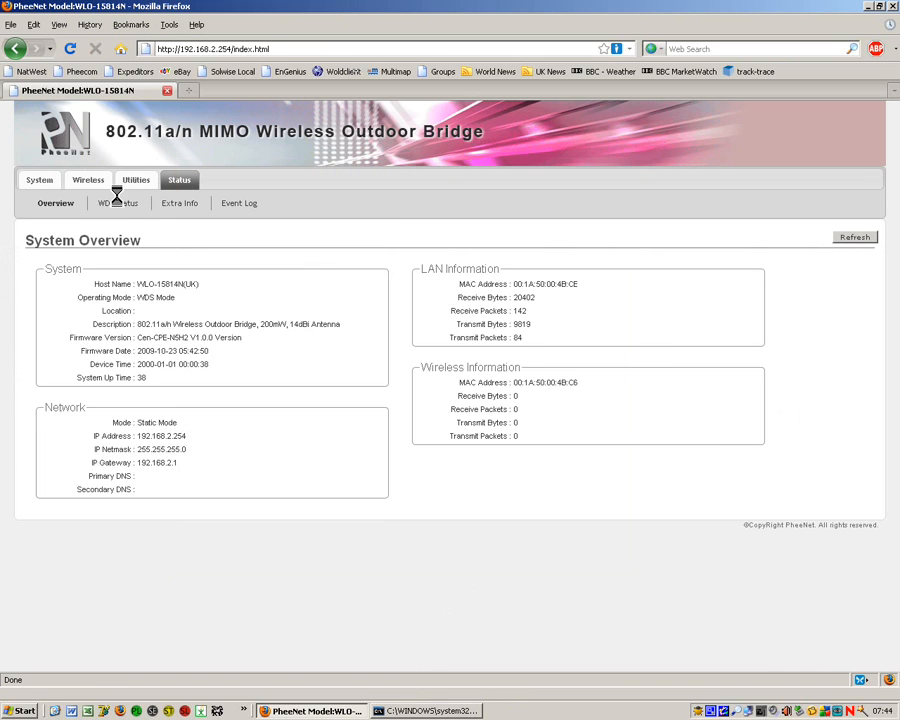
- Refresh WDS Status via Overview until the peer shows 100% signal on both antennas
{"action": "left_click", "coordinate": [116, 204]}
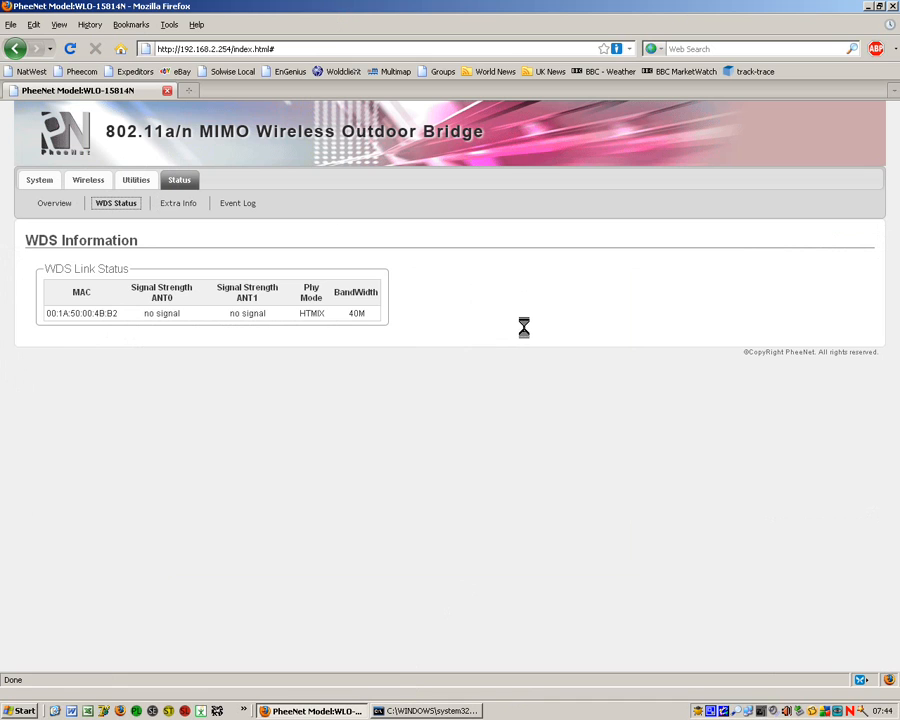
{"action": "mouse_move", "coordinate": [228, 296]}
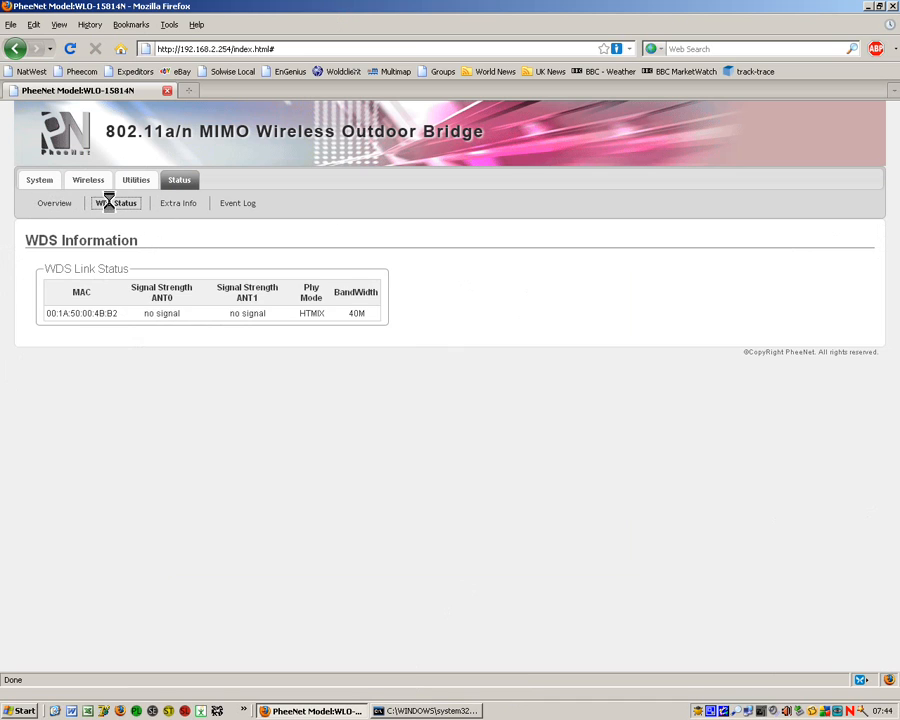
{"action": "left_click", "coordinate": [56, 204]}
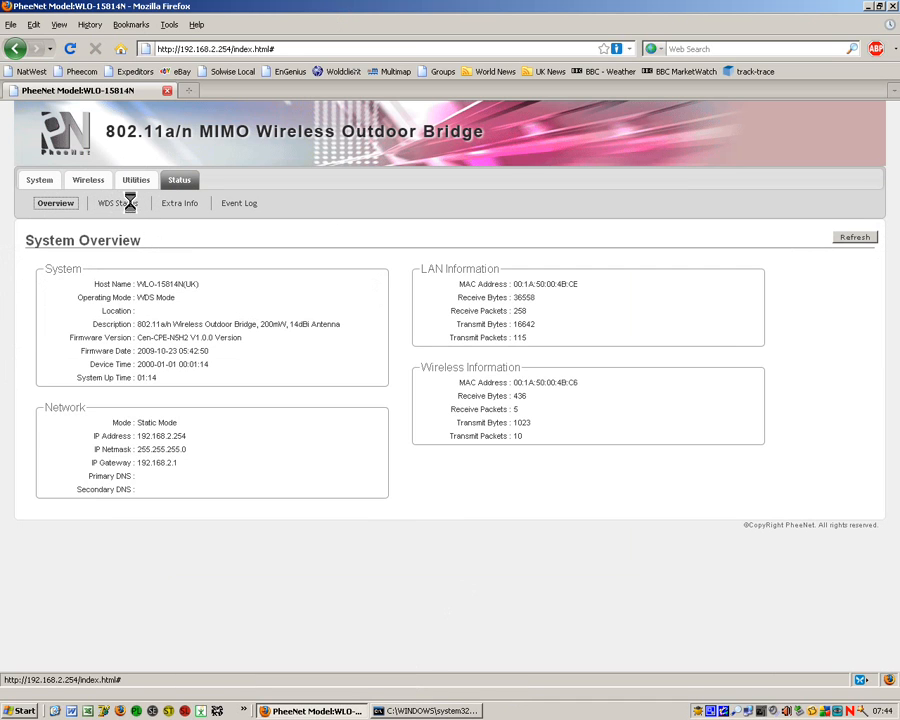
{"action": "left_click", "coordinate": [112, 204]}
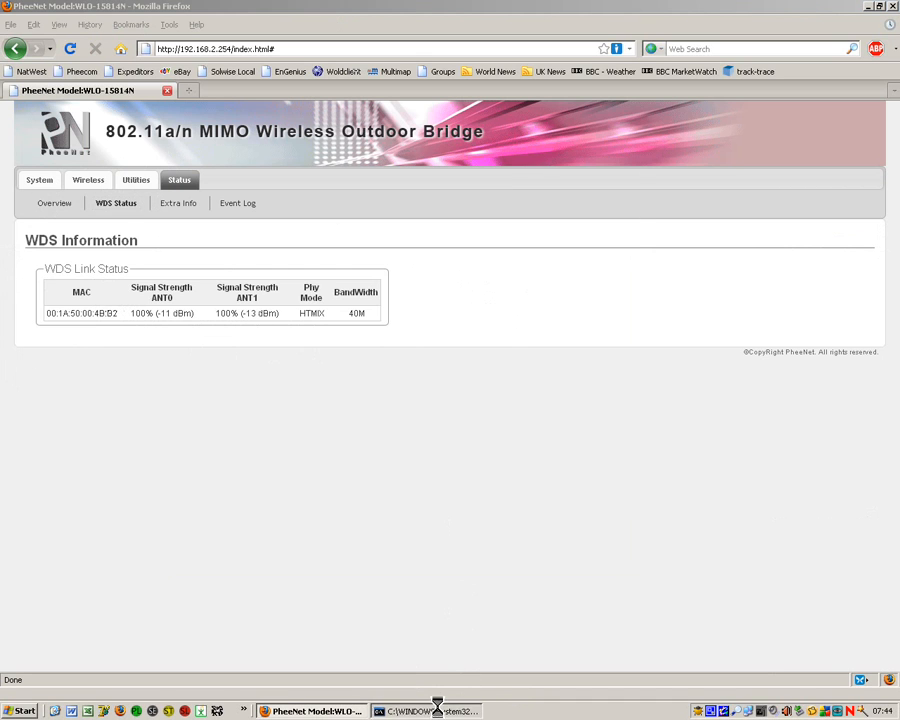
{"action": "left_click", "coordinate": [424, 710]}
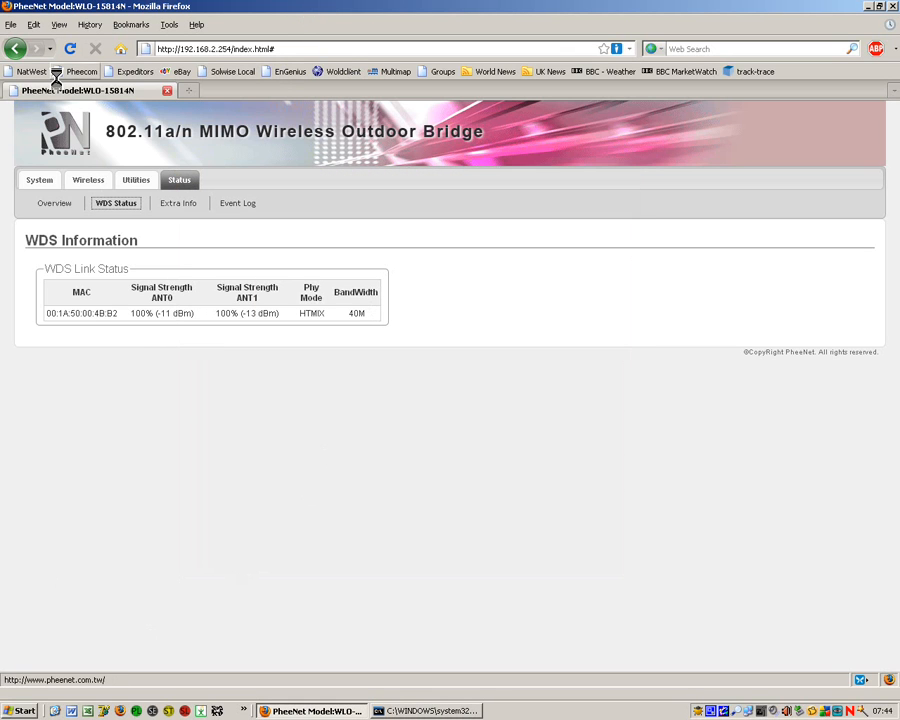
- Duplicate the tab and load the second bridge unit's page in it
{"action": "right_click", "coordinate": [76, 90]}
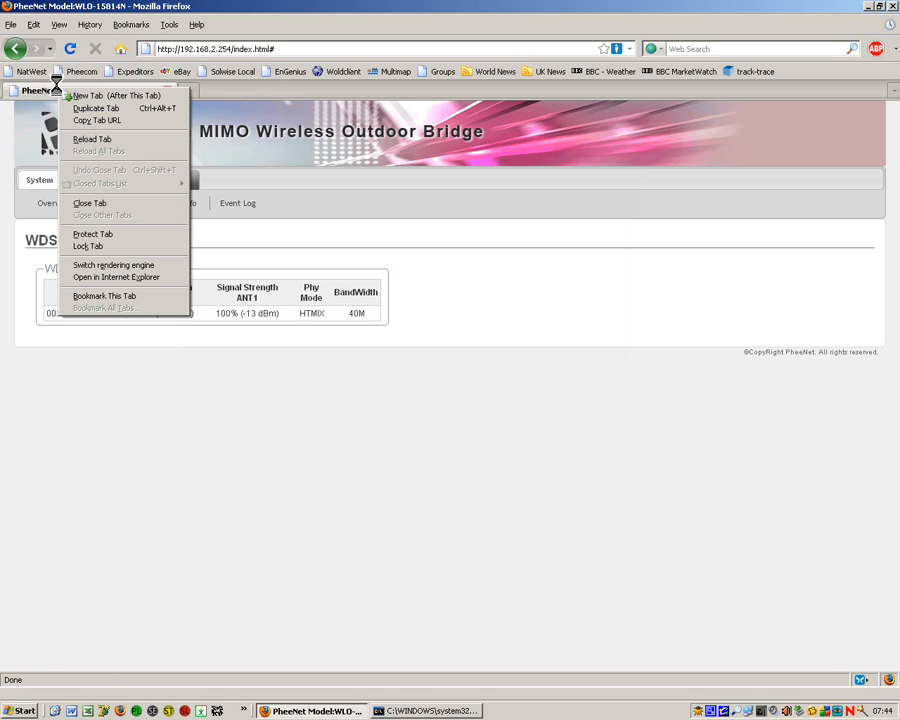
{"action": "mouse_move", "coordinate": [98, 108]}
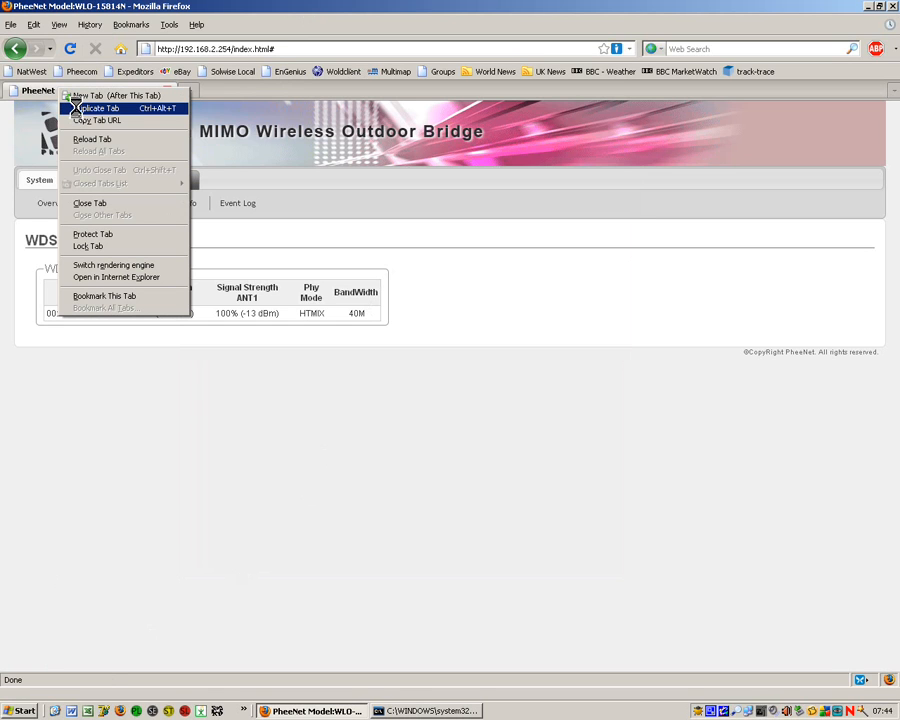
{"action": "left_click", "coordinate": [90, 96]}
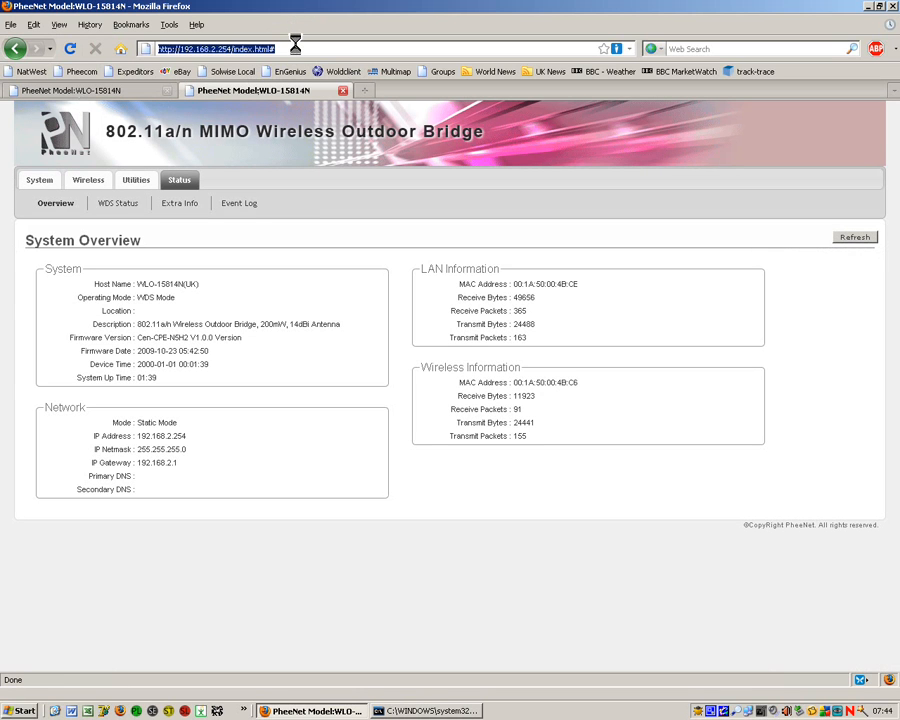
{"action": "type", "text": "http://192.168.2.254/ind"}
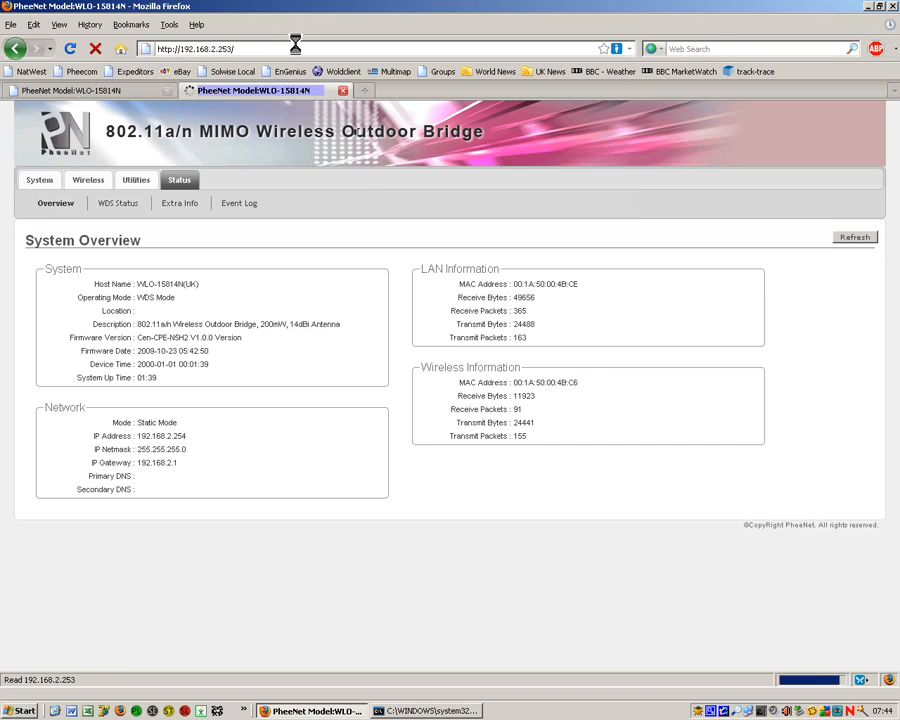
{"action": "left_click", "coordinate": [854, 236]}
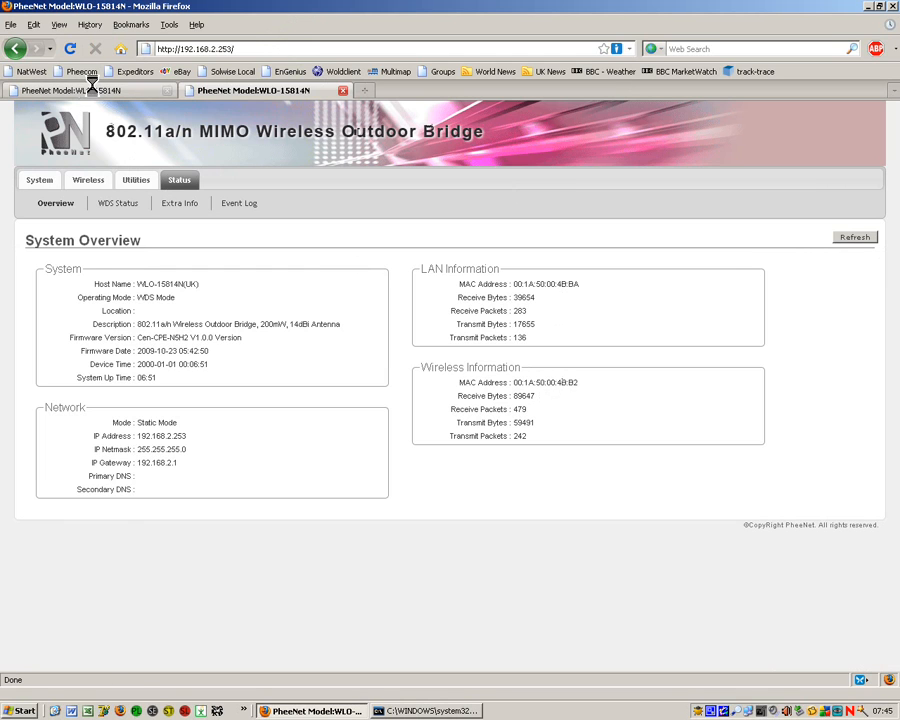
- Return to the first unit's tab and show its status overview
{"action": "left_click", "coordinate": [40, 180]}
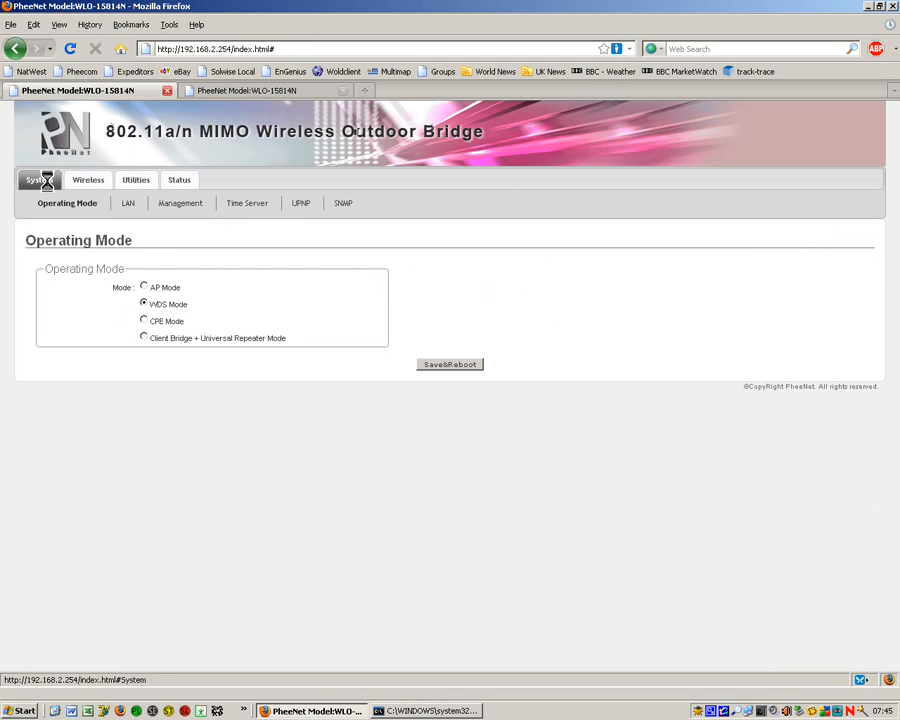
{"action": "left_click", "coordinate": [180, 180]}
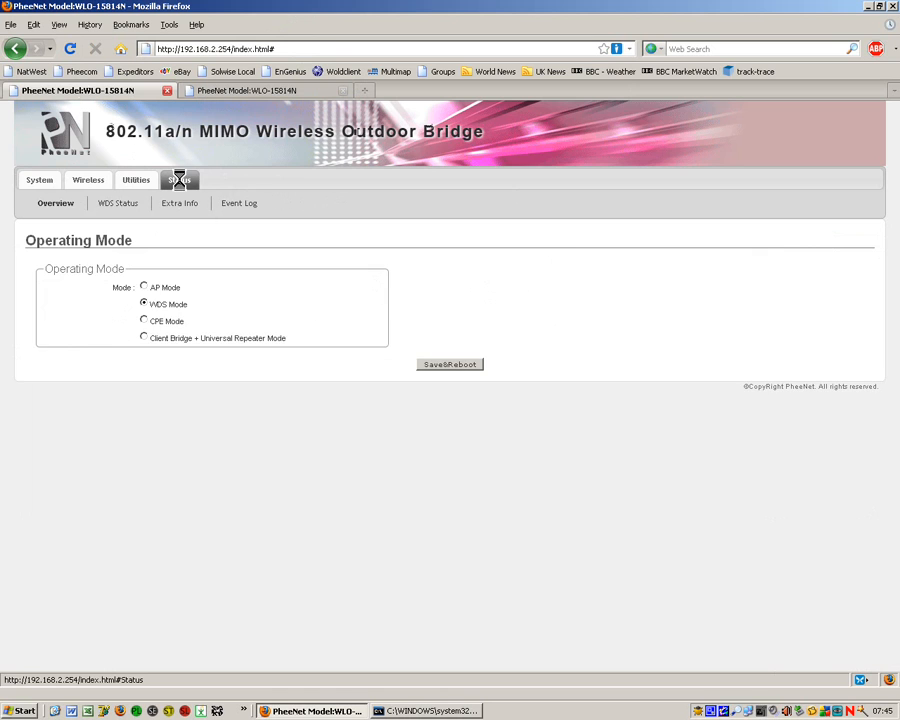
{"action": "left_click", "coordinate": [180, 180]}
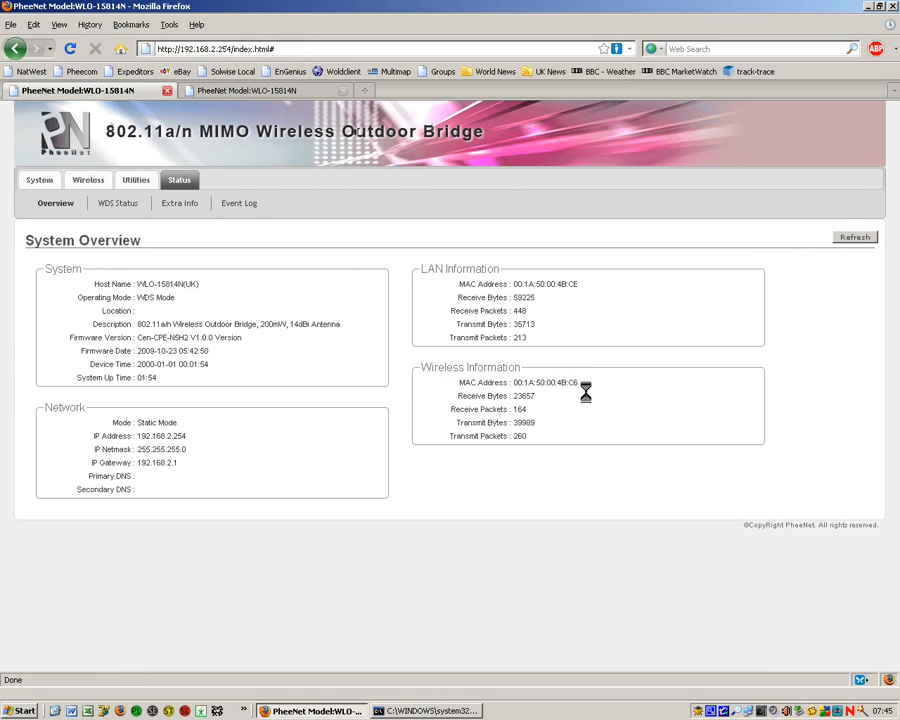
{"action": "mouse_move", "coordinate": [528, 396]}
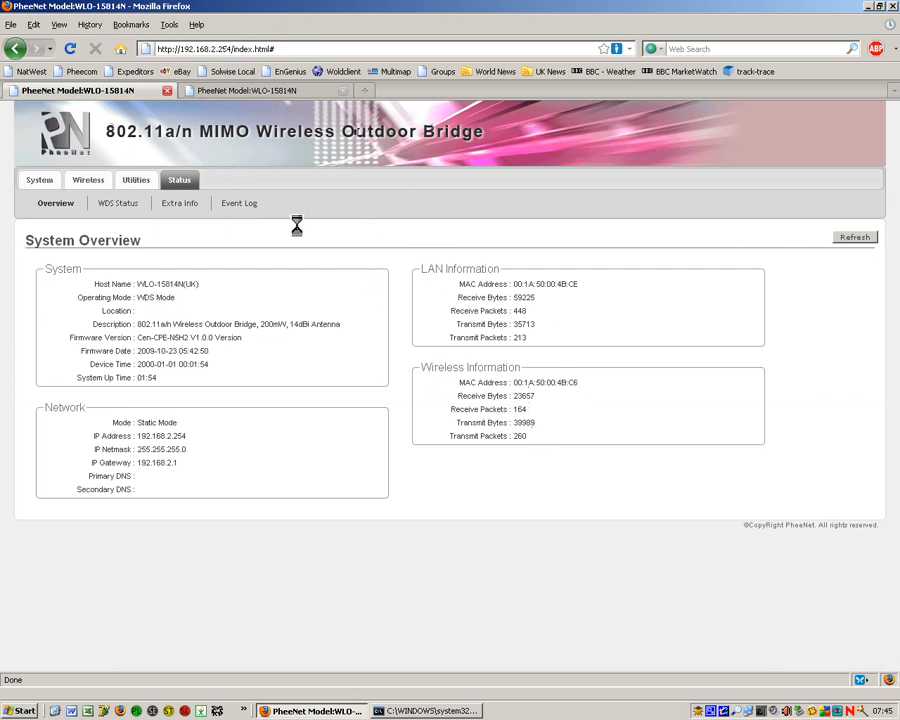
- View WDS Status on the first unit's tab, then on the second unit's tab
{"action": "left_click", "coordinate": [116, 204]}
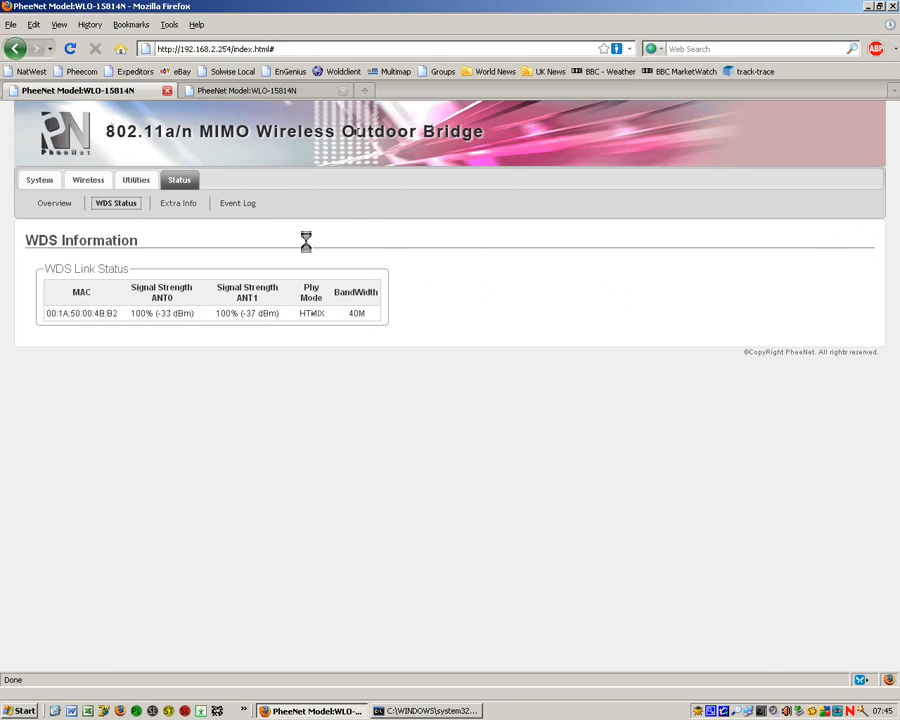
{"action": "left_click", "coordinate": [56, 204]}
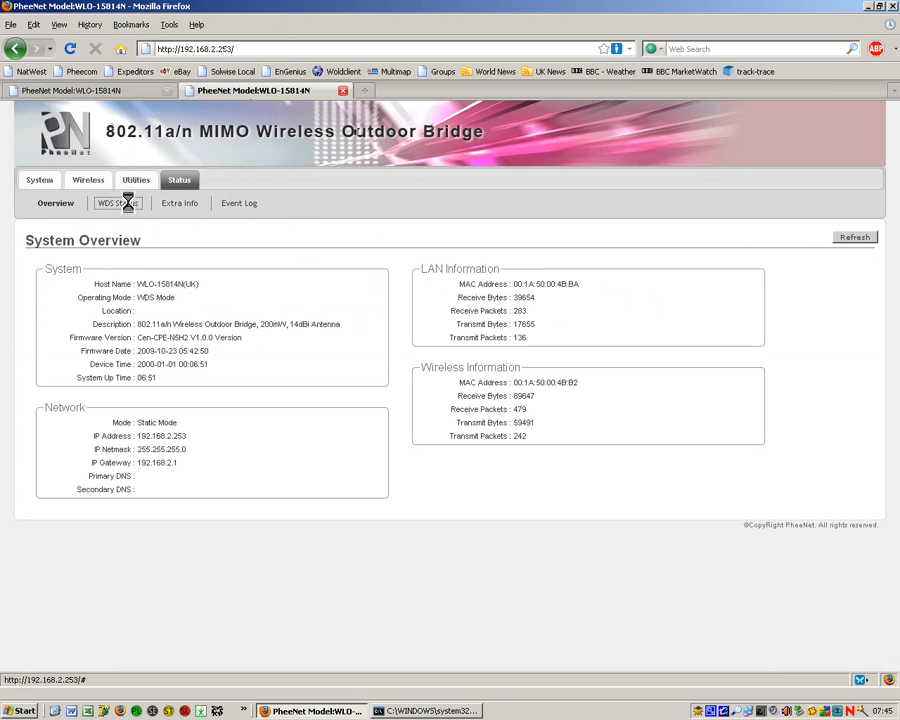
{"action": "left_click", "coordinate": [116, 204]}
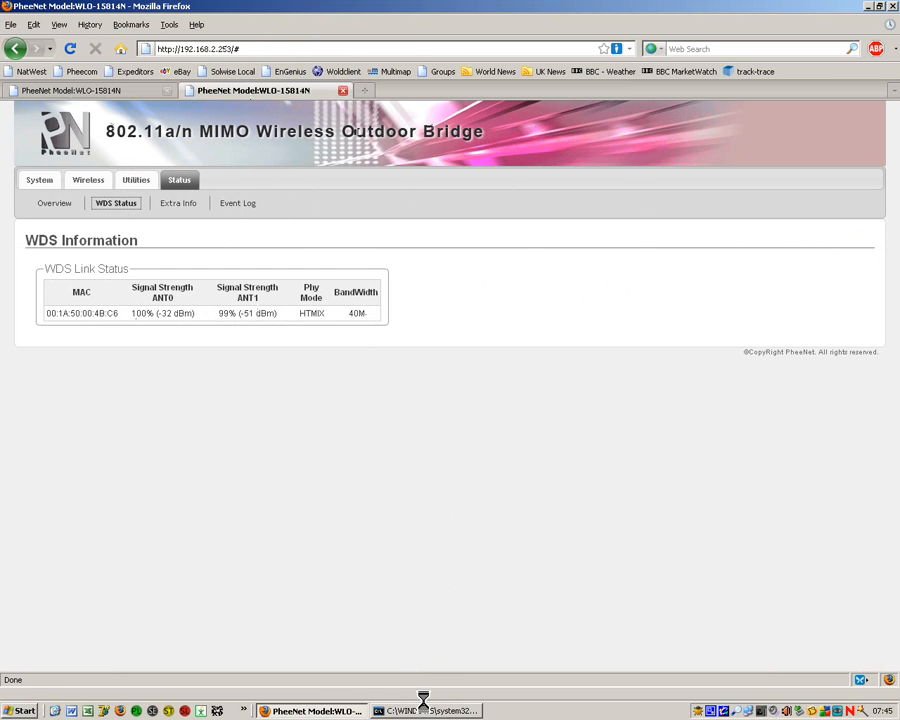
- Check the command prompt, then bring up the second unit's Wireless setup
{"action": "left_click", "coordinate": [426, 712]}
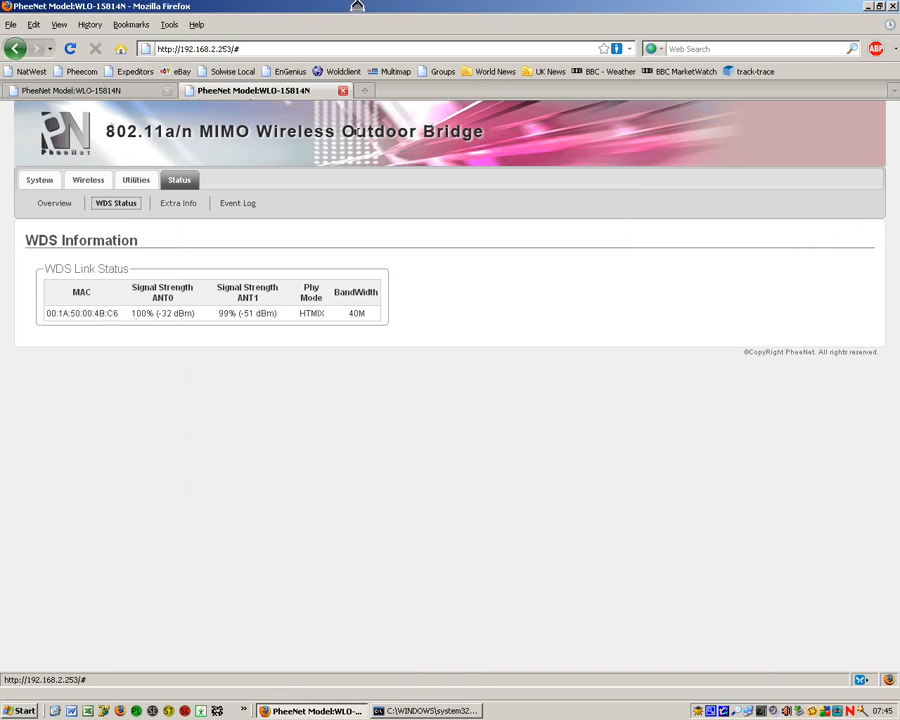
{"action": "left_click", "coordinate": [88, 180]}
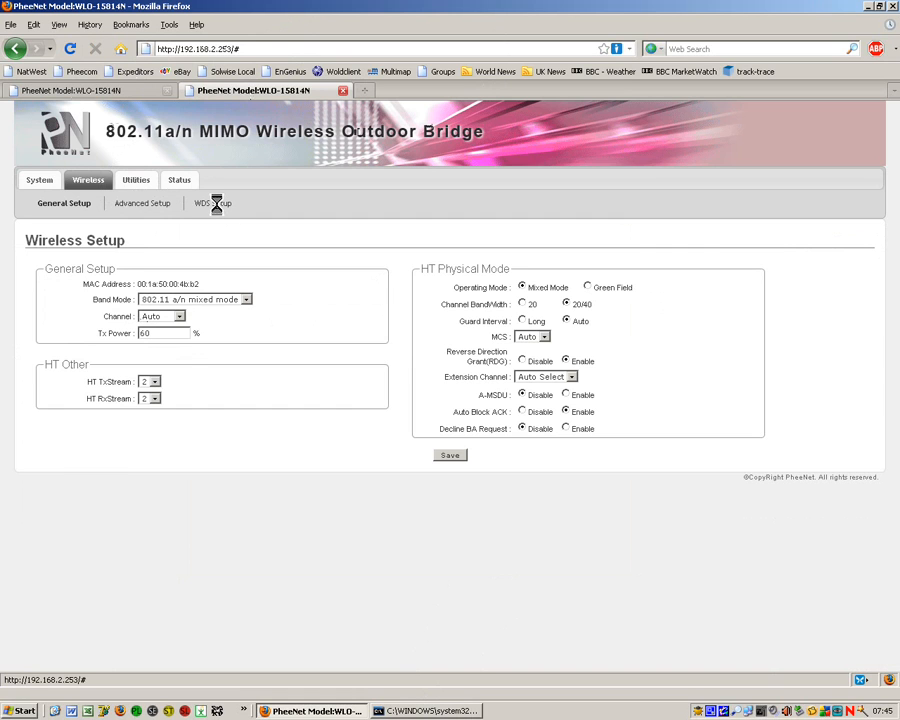
- View the .253 unit's WDS peer list with the 254 entry enabled and security kept at Disable
{"action": "left_click", "coordinate": [208, 204]}
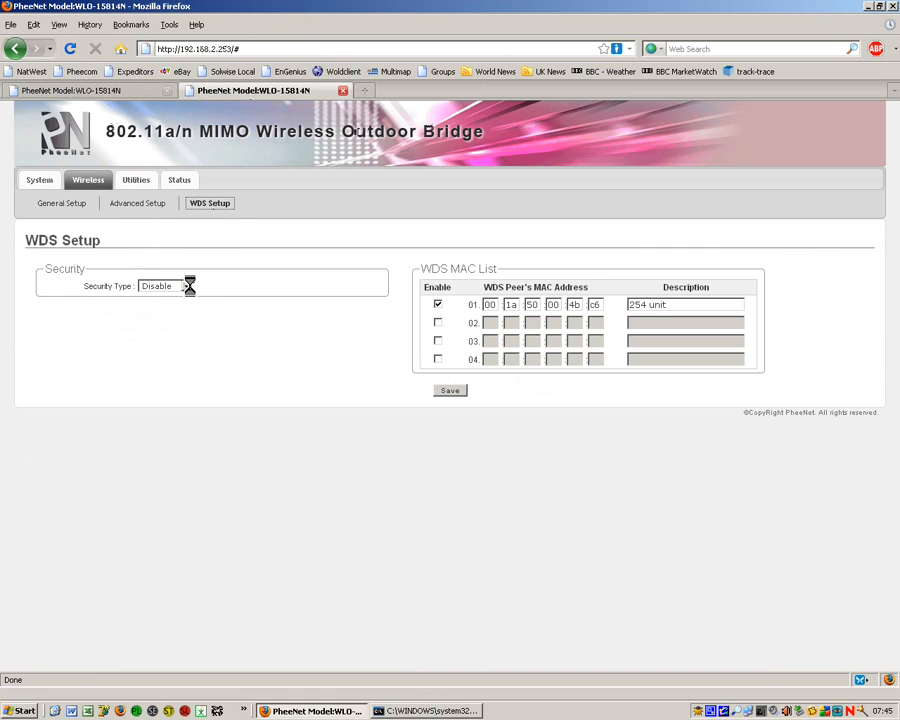
{"action": "left_click", "coordinate": [184, 286]}
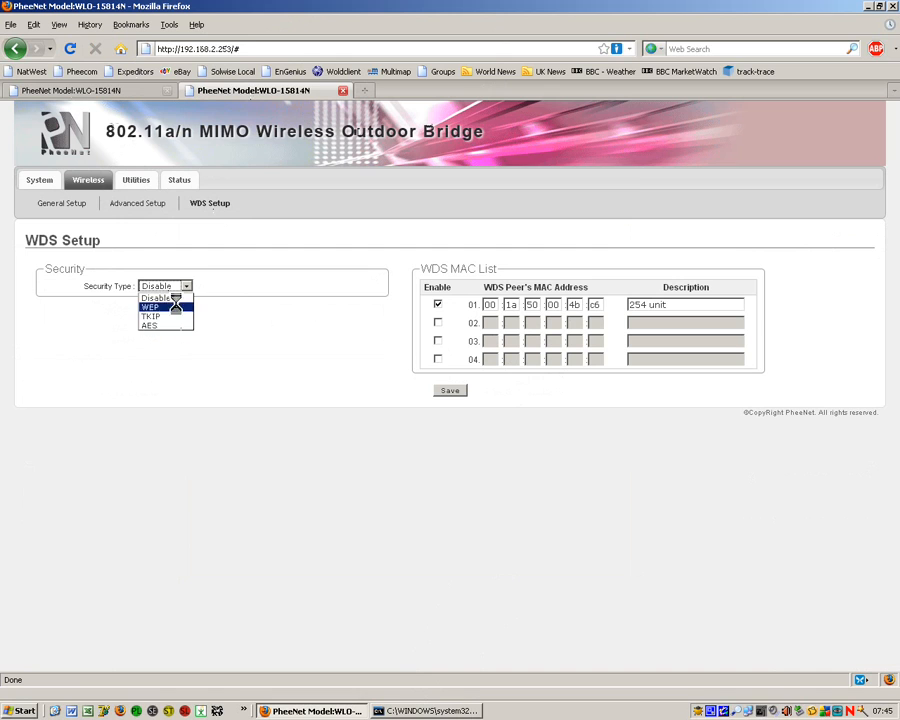
{"action": "left_click", "coordinate": [156, 296]}
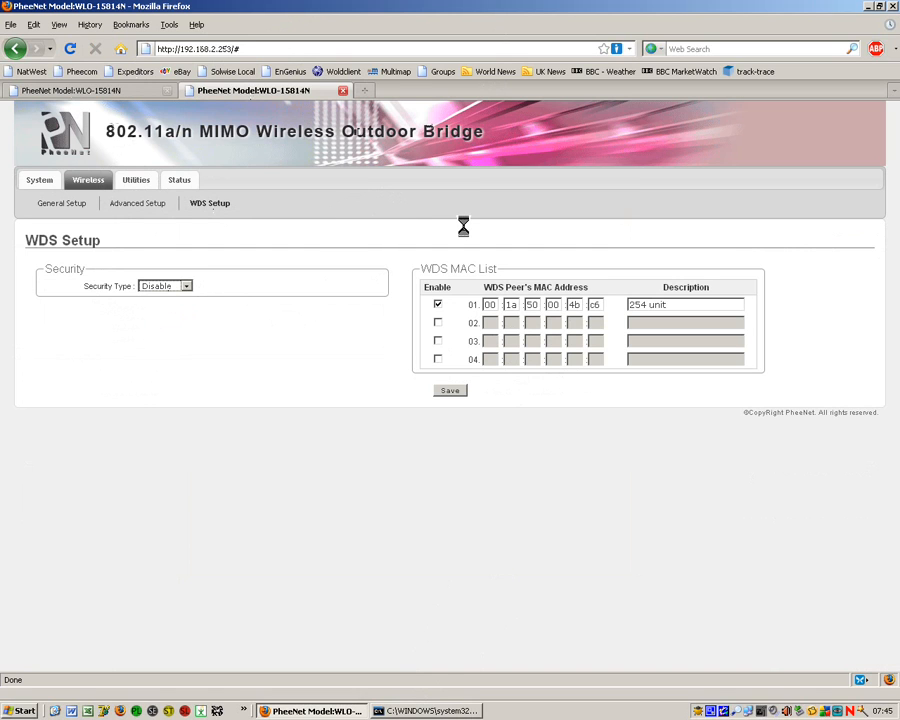